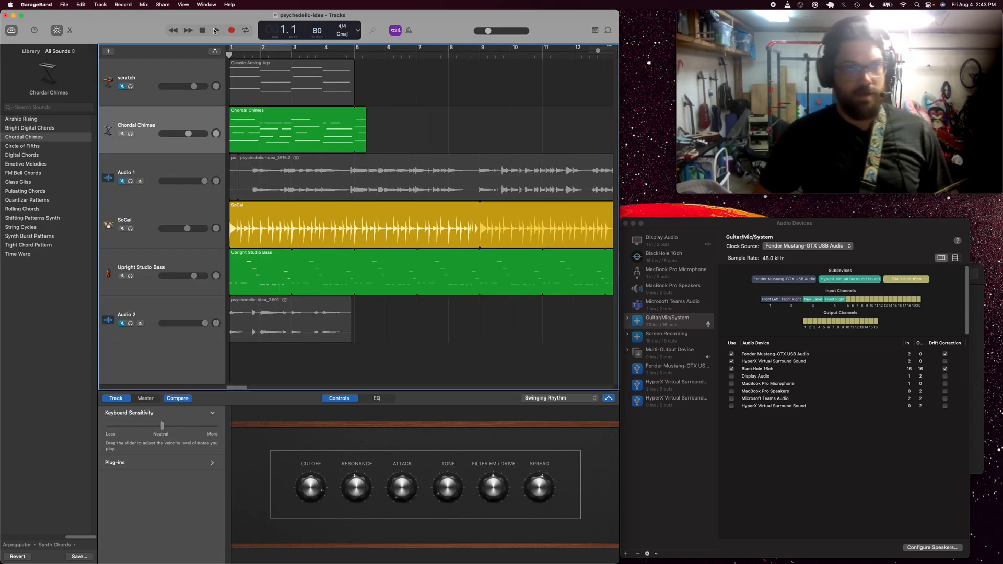
Step: Bring up the BlackHole Route Audio Between Apps page in the browser
{"action": "left_click", "coordinate": [216, 31]}
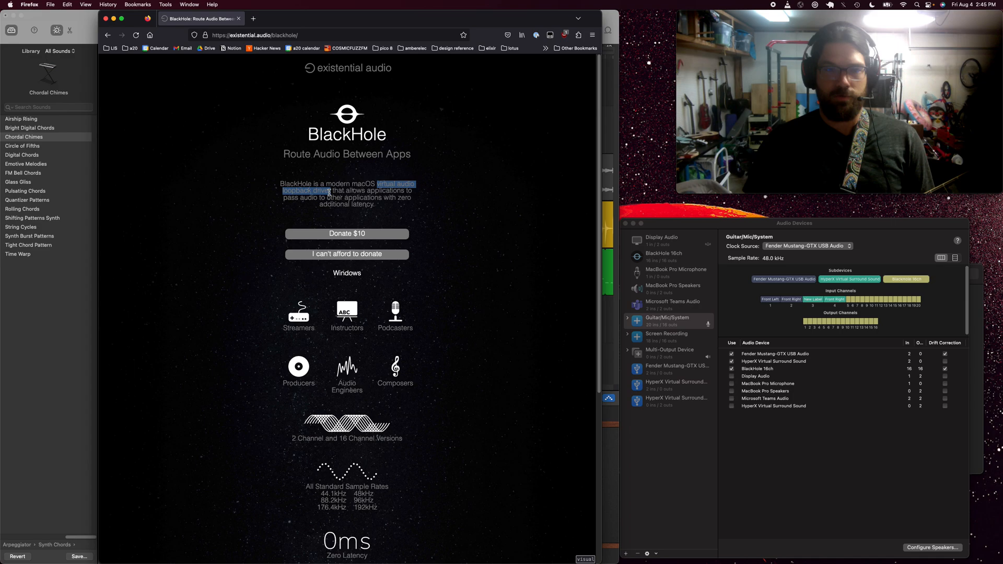
{"action": "mouse_move", "coordinate": [534, 280]}
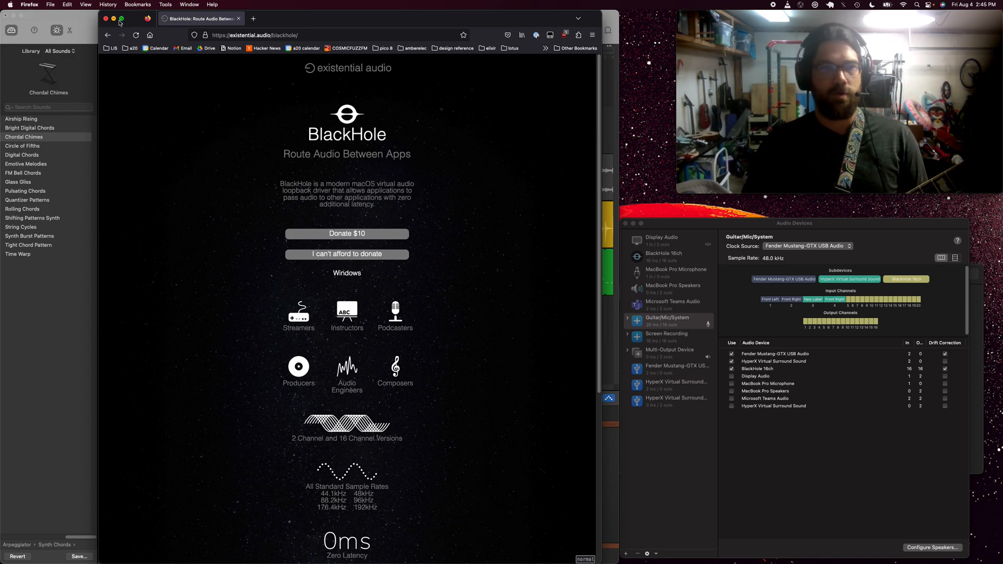
{"action": "mouse_move", "coordinate": [223, 170]}
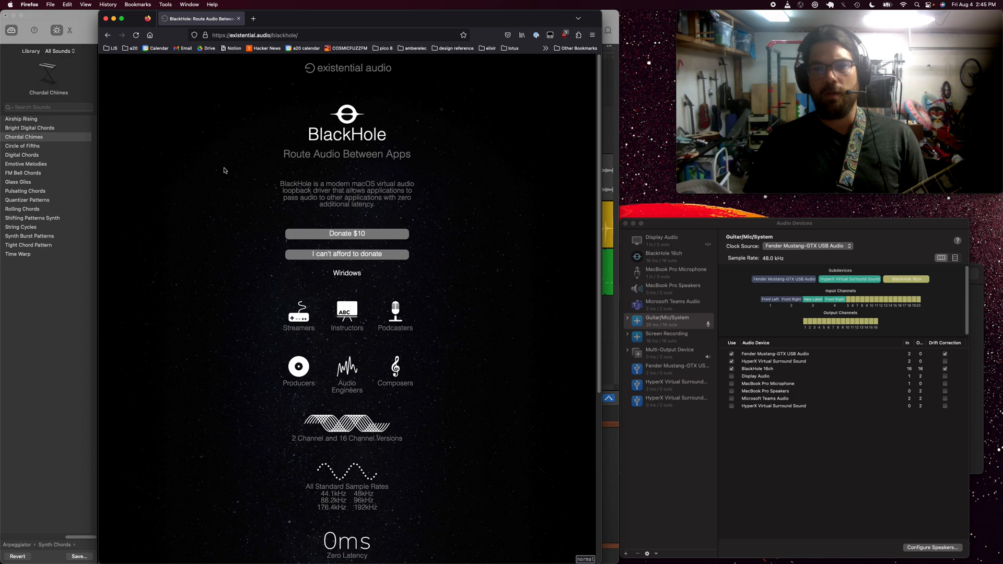
{"action": "mouse_move", "coordinate": [268, 106]}
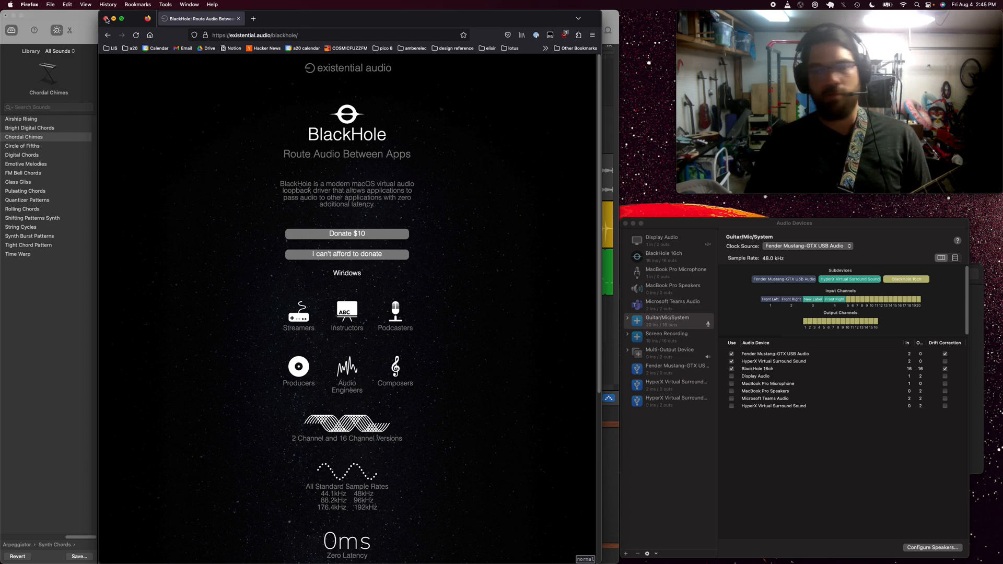
Step: Hide Firefox, view BlackHole 16ch's channel settings, then return to the Guitar|Mic|System aggregate
{"action": "left_click", "coordinate": [106, 18]}
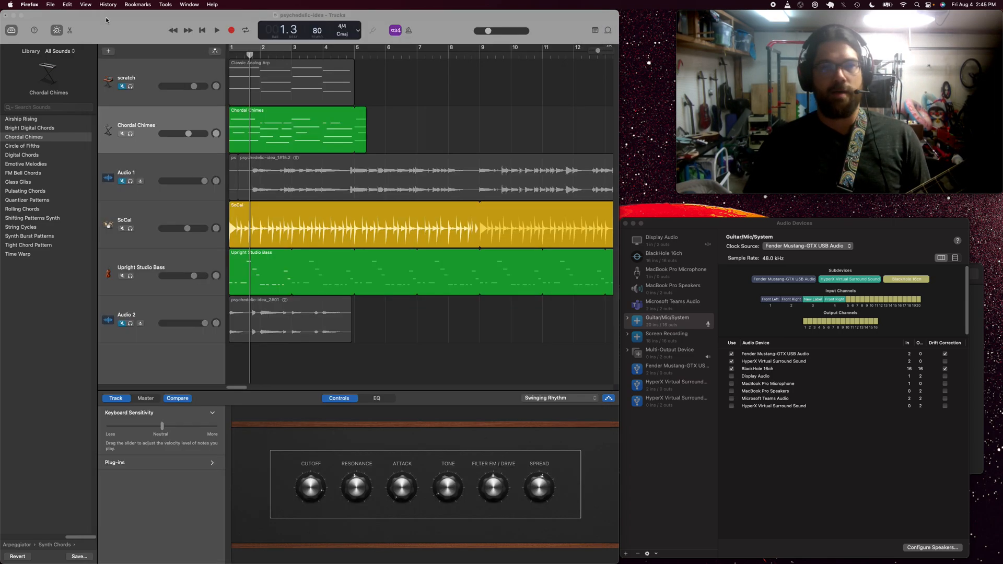
{"action": "left_click", "coordinate": [668, 321]}
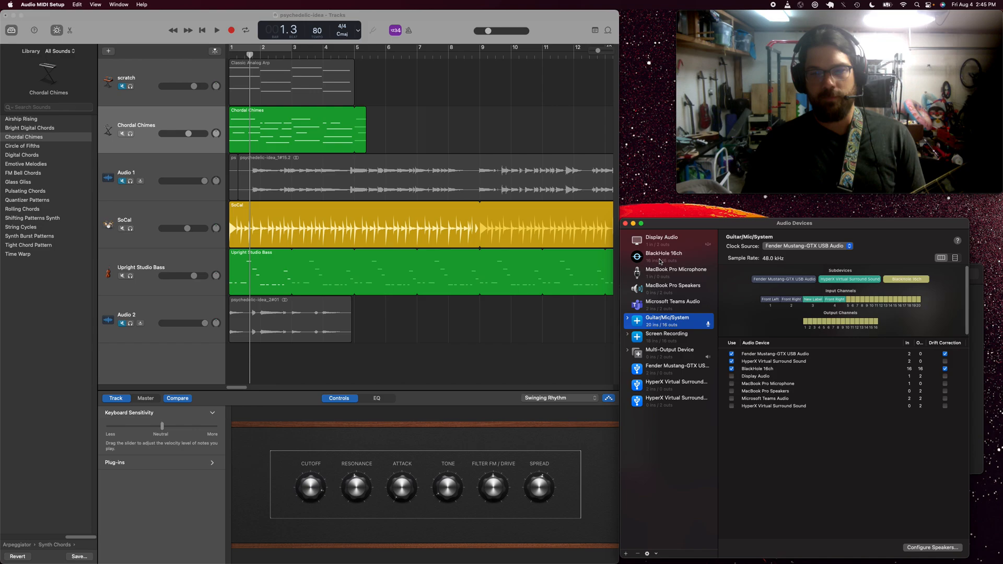
{"action": "left_click", "coordinate": [662, 256]}
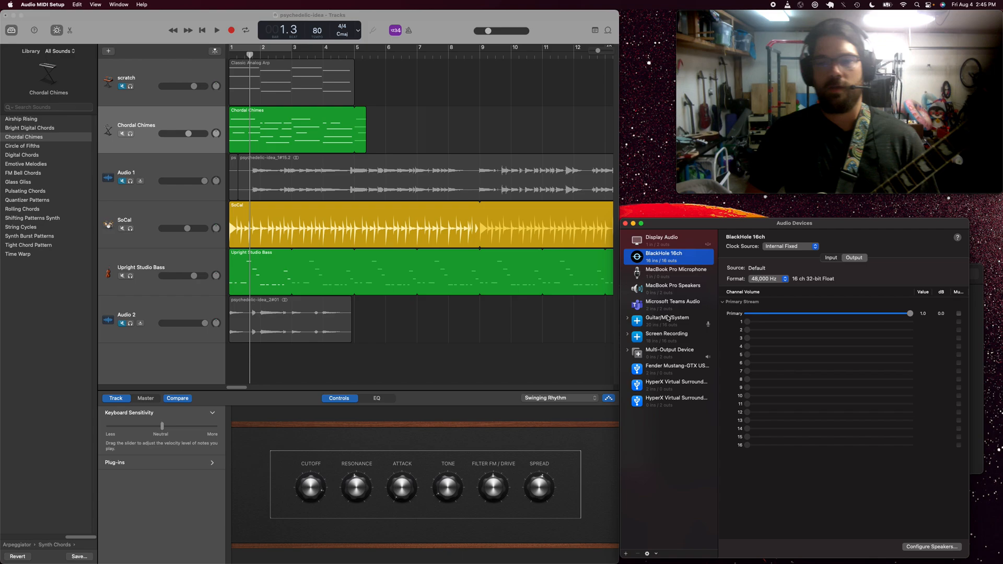
{"action": "left_click", "coordinate": [667, 318]}
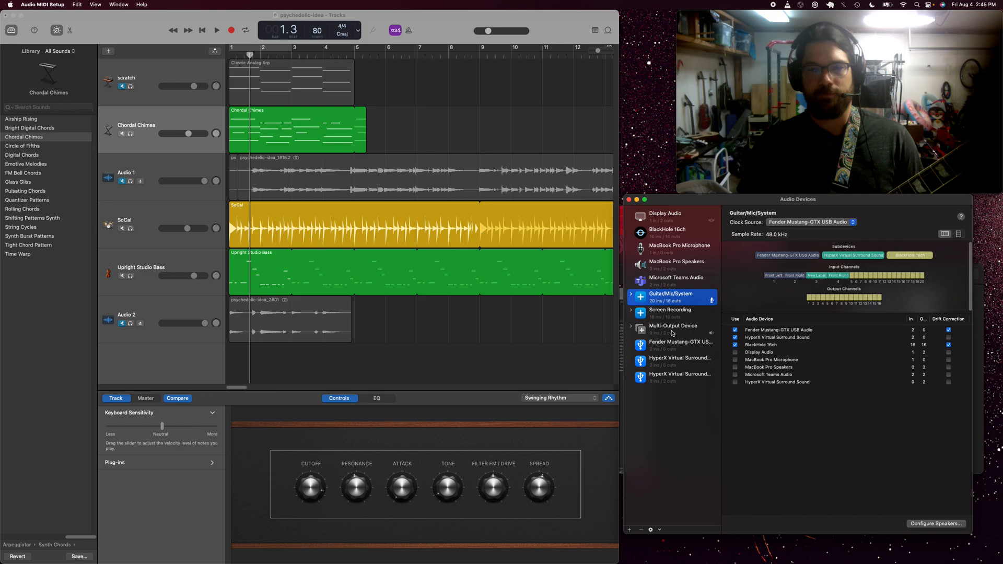
Step: Review the Multi-Output Device sending sound to HyperX and BlackHole 16ch, and the new-device menu
{"action": "left_click", "coordinate": [672, 328]}
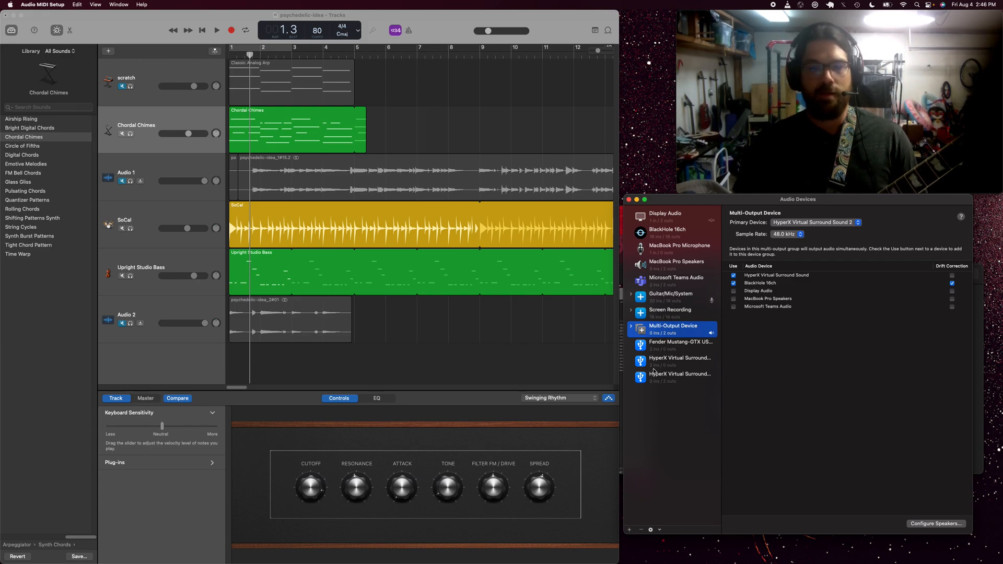
{"action": "left_click", "coordinate": [630, 529]}
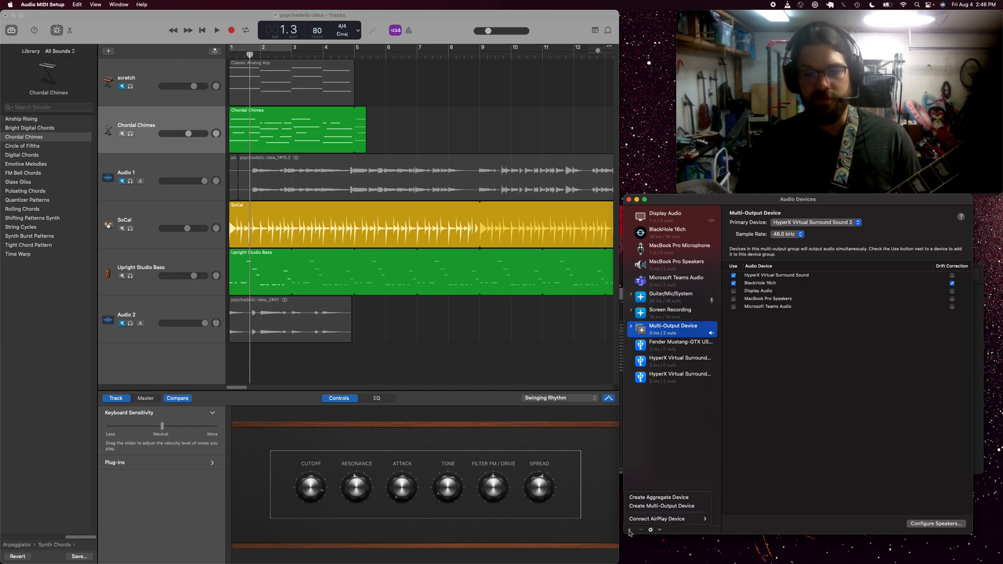
{"action": "mouse_move", "coordinate": [665, 506]}
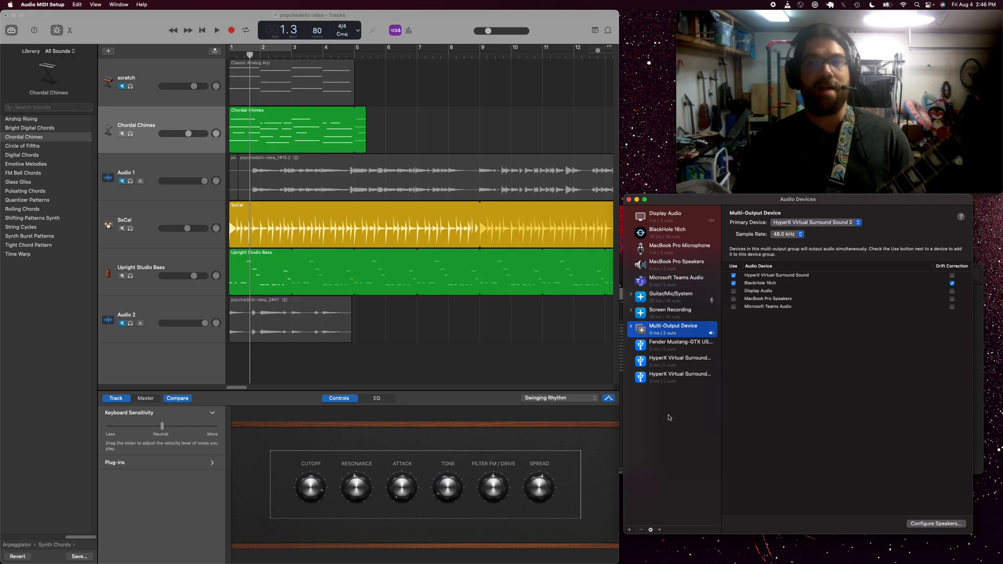
{"action": "mouse_move", "coordinate": [663, 413]}
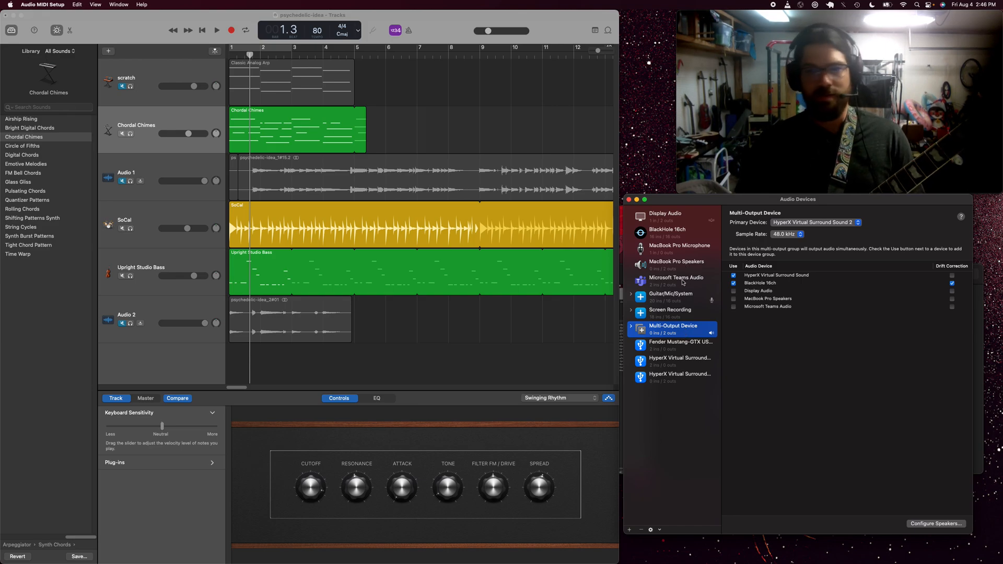
{"action": "left_click", "coordinate": [671, 296]}
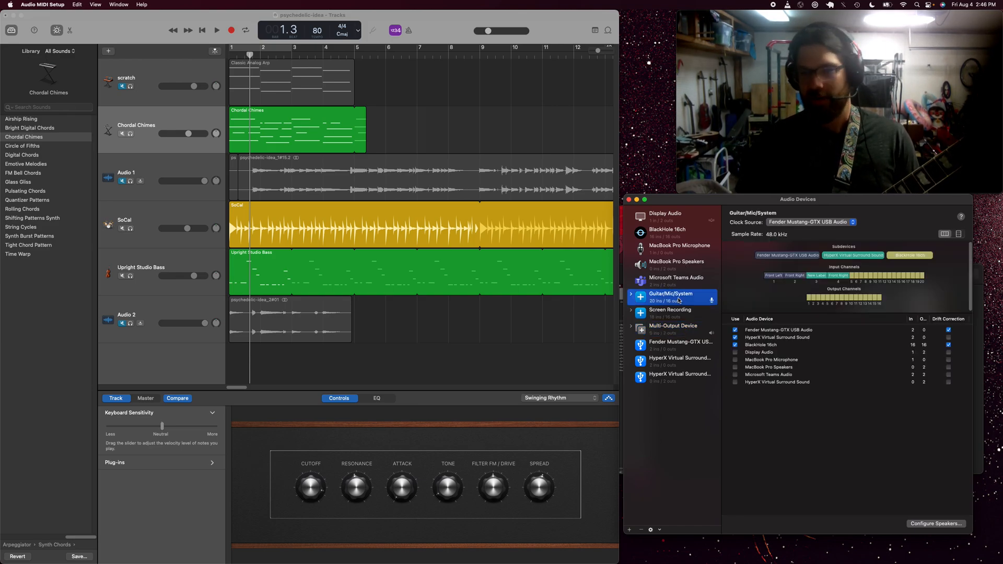
{"action": "left_click", "coordinate": [672, 326]}
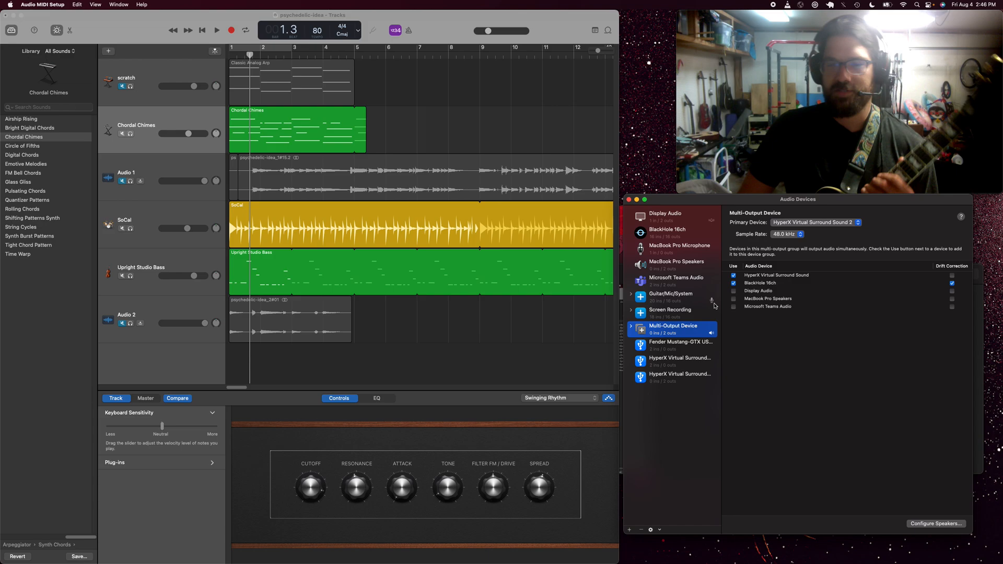
{"action": "mouse_move", "coordinate": [696, 292]}
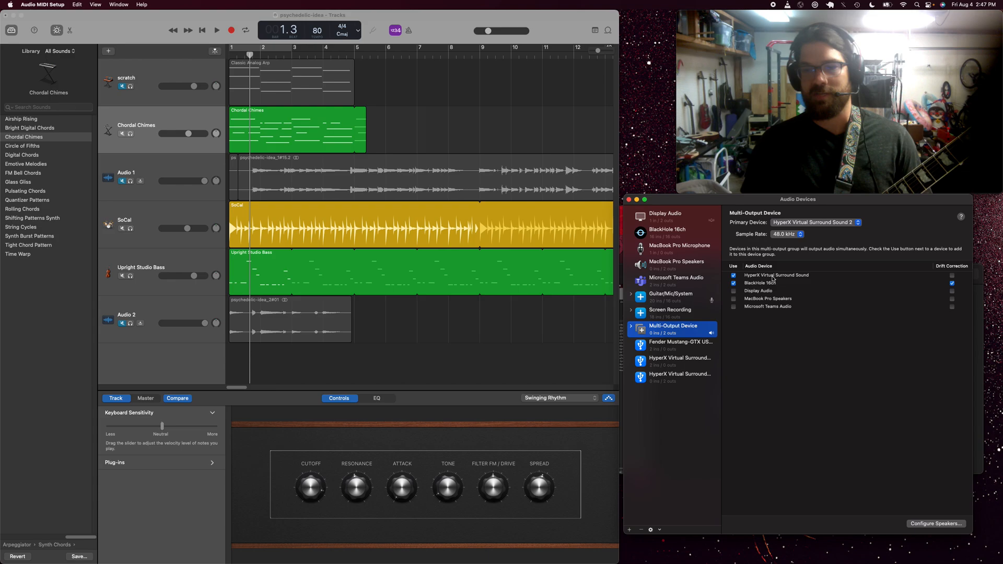
{"action": "mouse_move", "coordinate": [783, 280]}
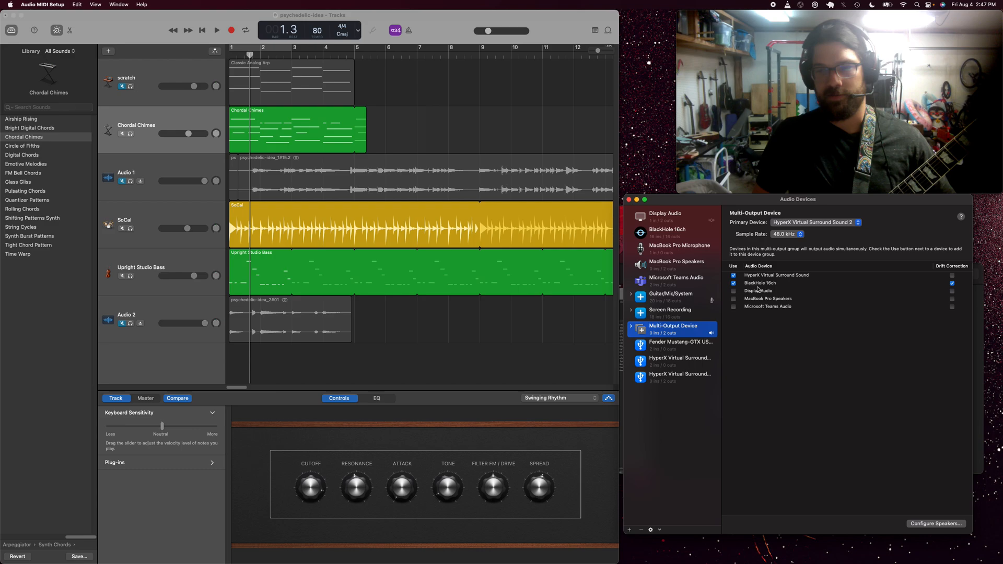
{"action": "mouse_move", "coordinate": [696, 316]}
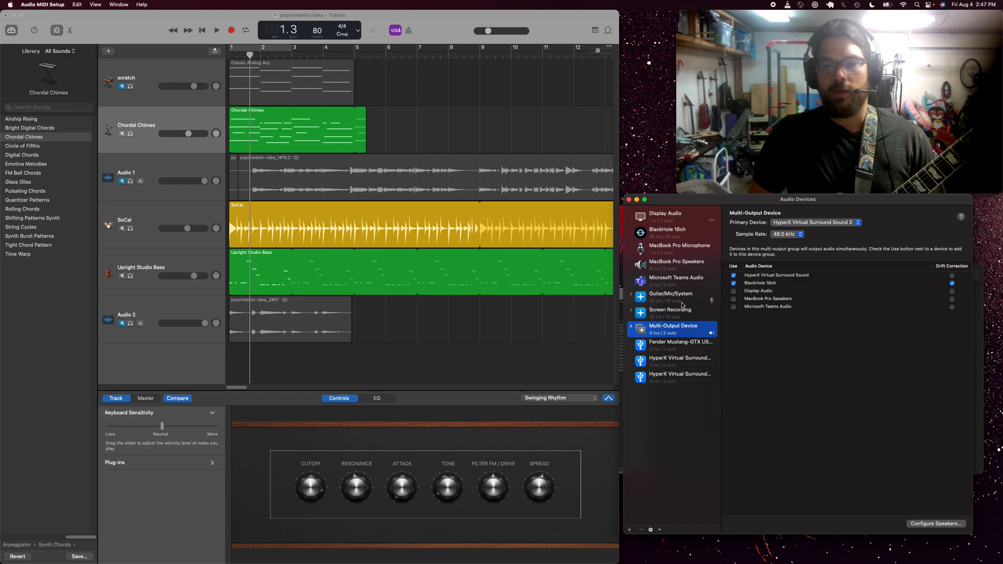
Step: Select the Guitar|Mic|System aggregate and toggle drift correction in its subdevice list
{"action": "left_click", "coordinate": [670, 295]}
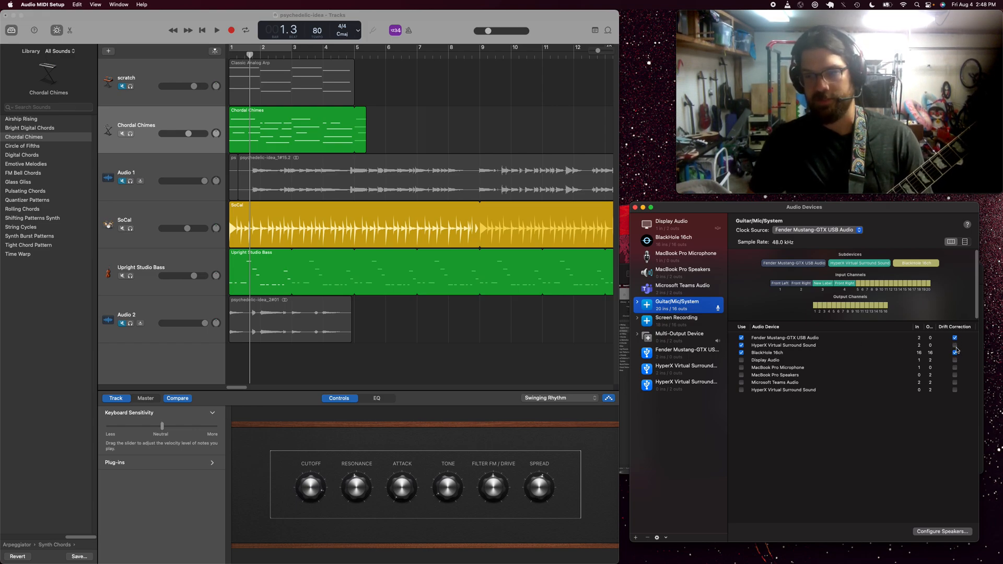
{"action": "left_click", "coordinate": [953, 337]}
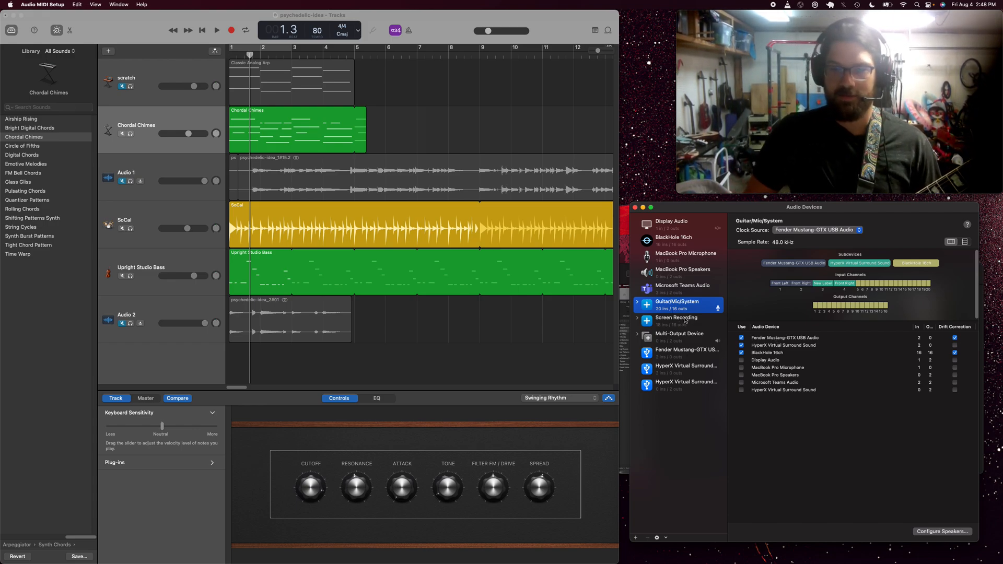
Step: Rebuild Screen Recording from Fender Mustang-GTX and HyperX instead of BlackHole, declining GarageBand's device prompt
{"action": "left_click", "coordinate": [676, 320]}
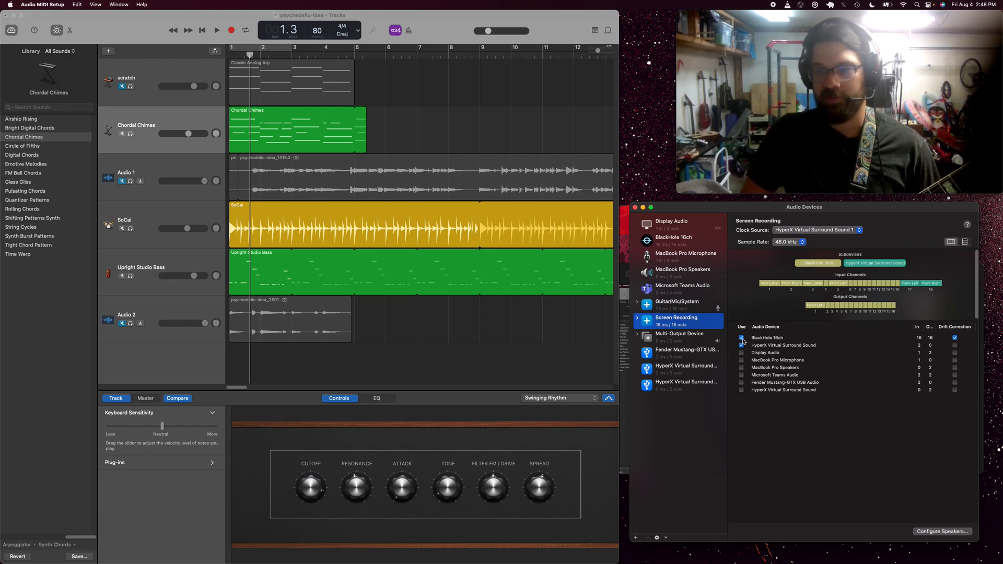
{"action": "left_click", "coordinate": [741, 345]}
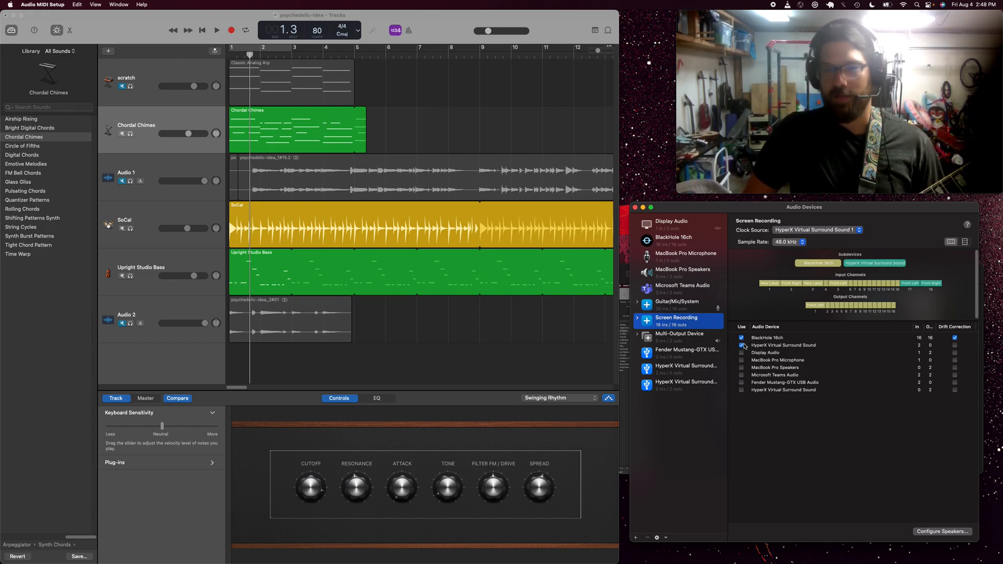
{"action": "left_click", "coordinate": [741, 345]}
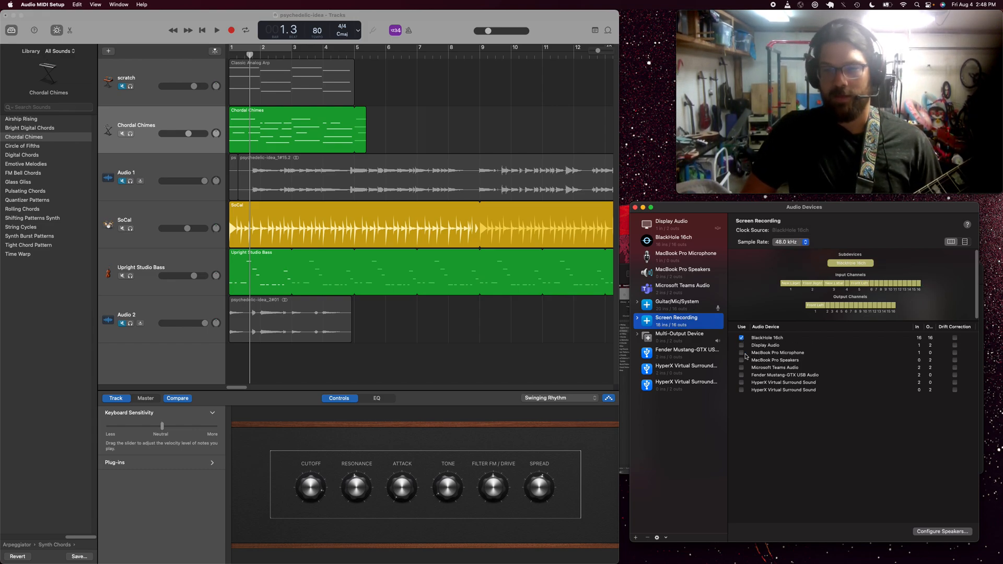
{"action": "left_click", "coordinate": [741, 338]}
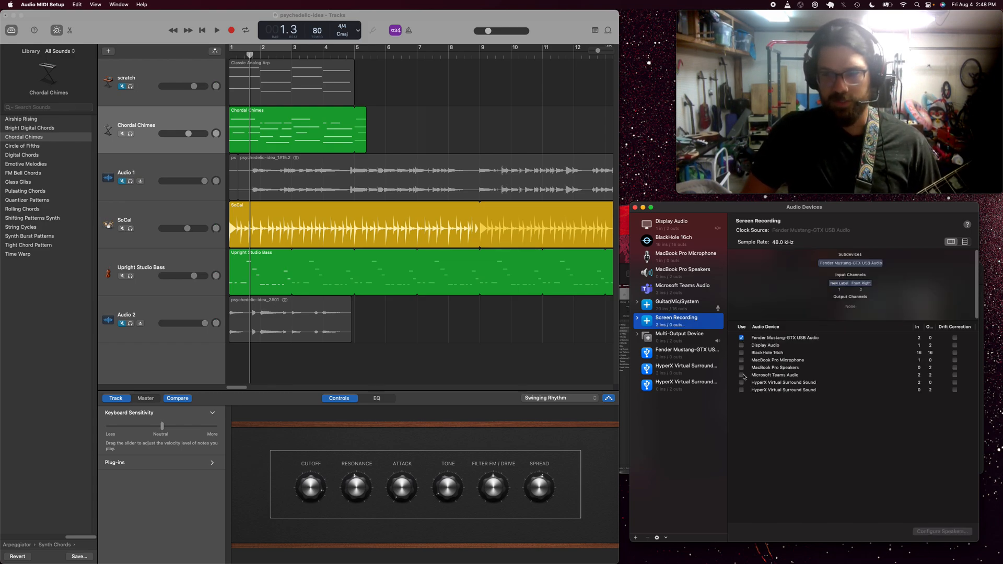
{"action": "left_click", "coordinate": [741, 346]}
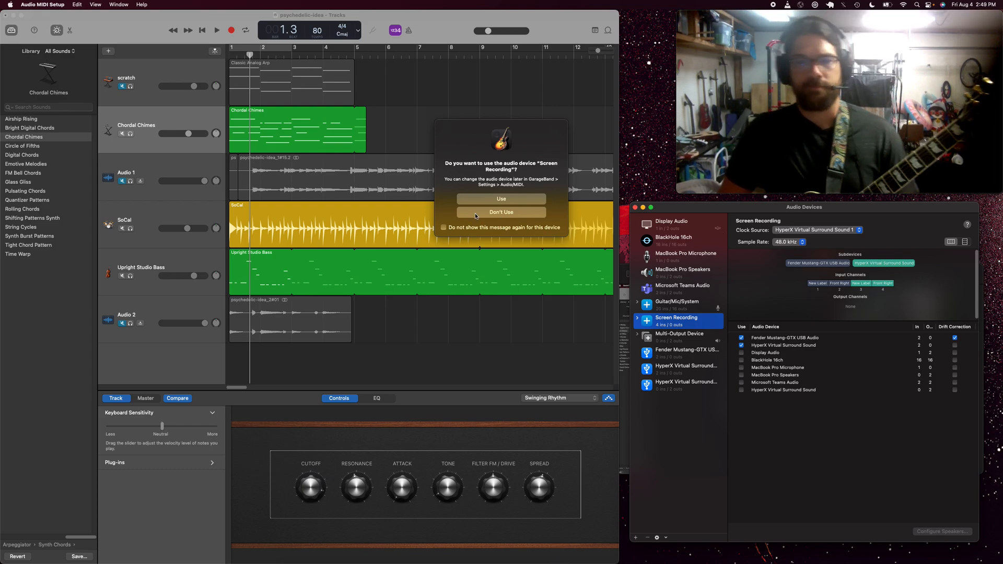
{"action": "left_click", "coordinate": [500, 212]}
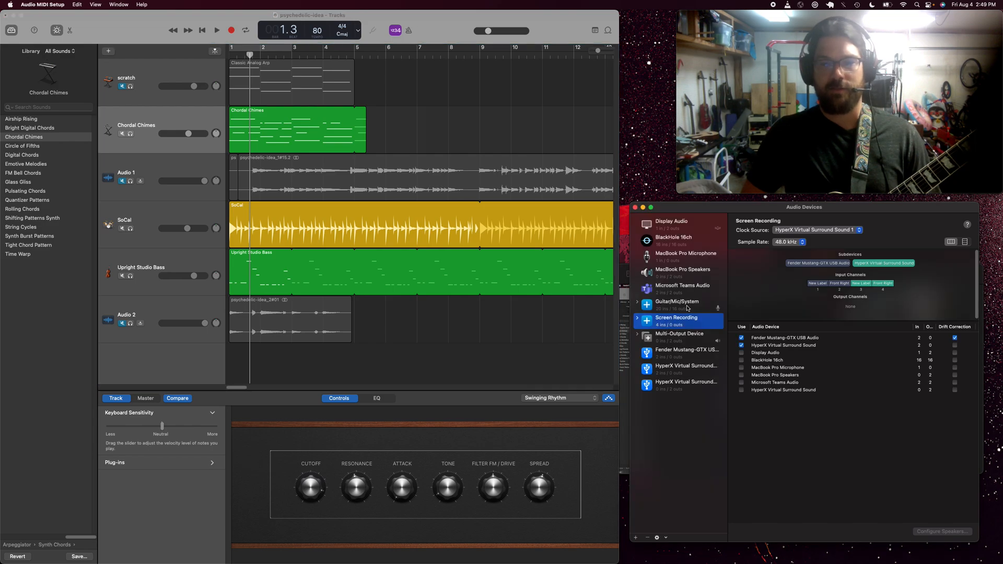
Step: Return to the Multi-Output Device and bring up its context menu choices
{"action": "left_click", "coordinate": [677, 304]}
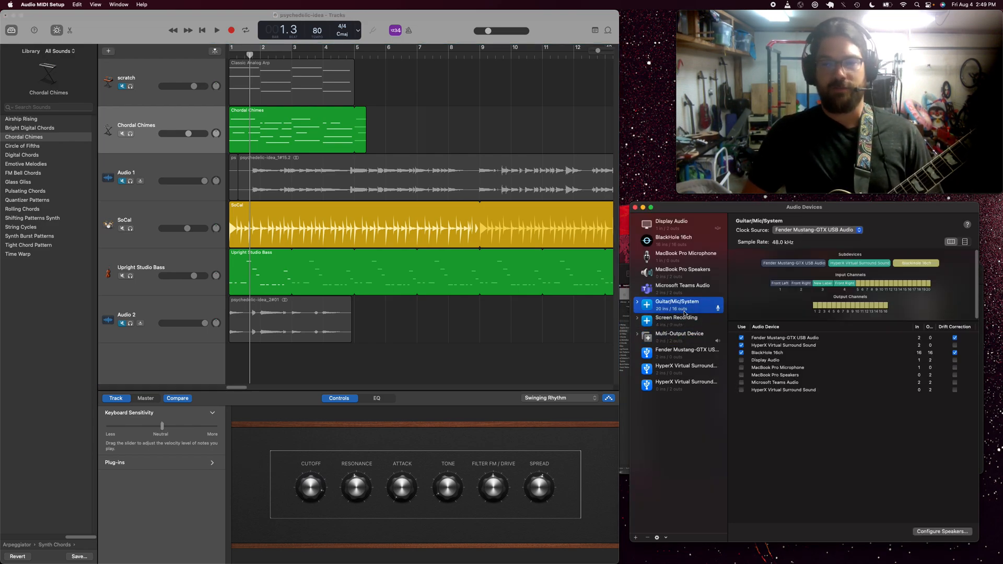
{"action": "left_click", "coordinate": [679, 335]}
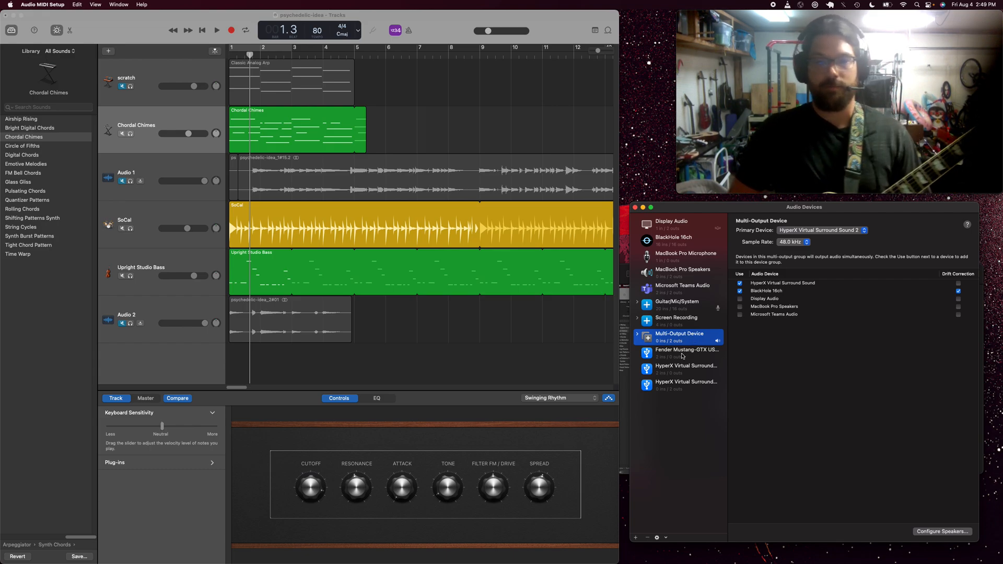
{"action": "right_click", "coordinate": [678, 333]}
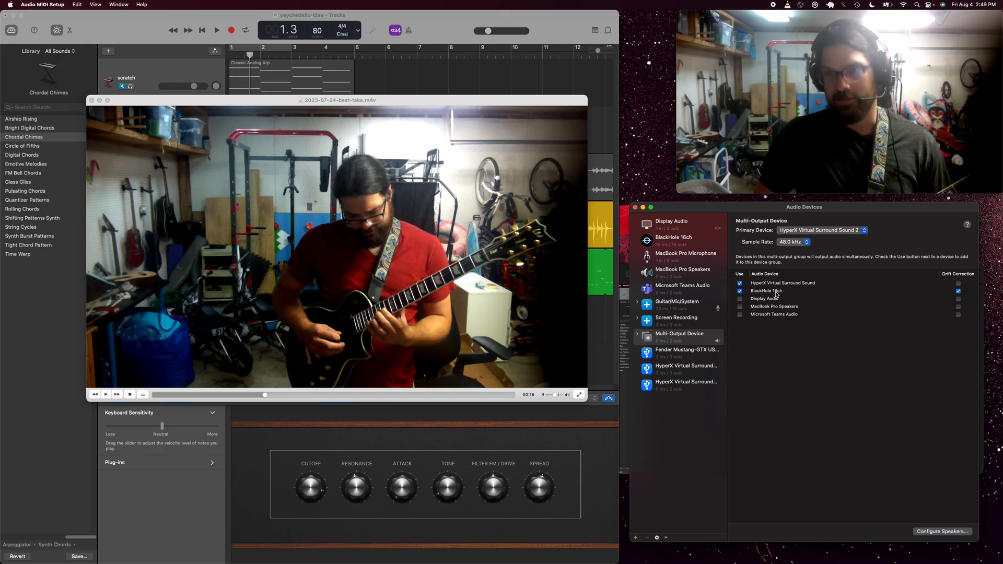
{"action": "right_click", "coordinate": [679, 333]}
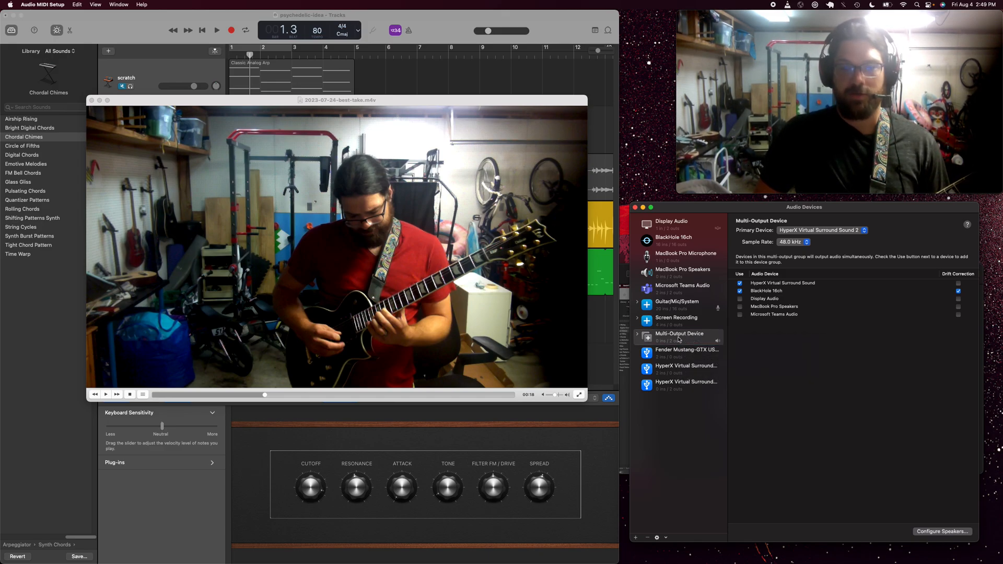
{"action": "right_click", "coordinate": [679, 334]}
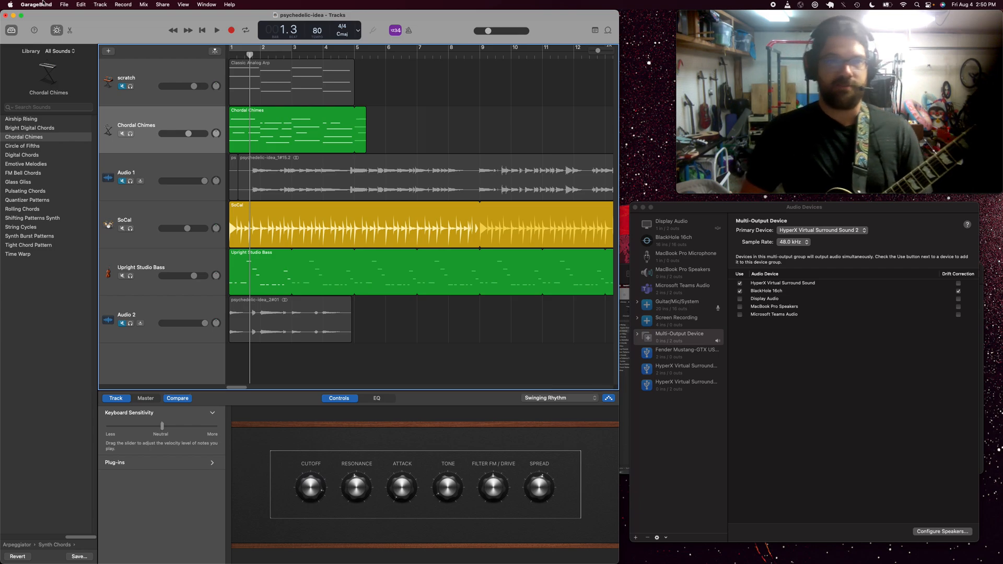
Step: Choose Settings… from the GarageBand application menu
{"action": "left_click", "coordinate": [35, 4]}
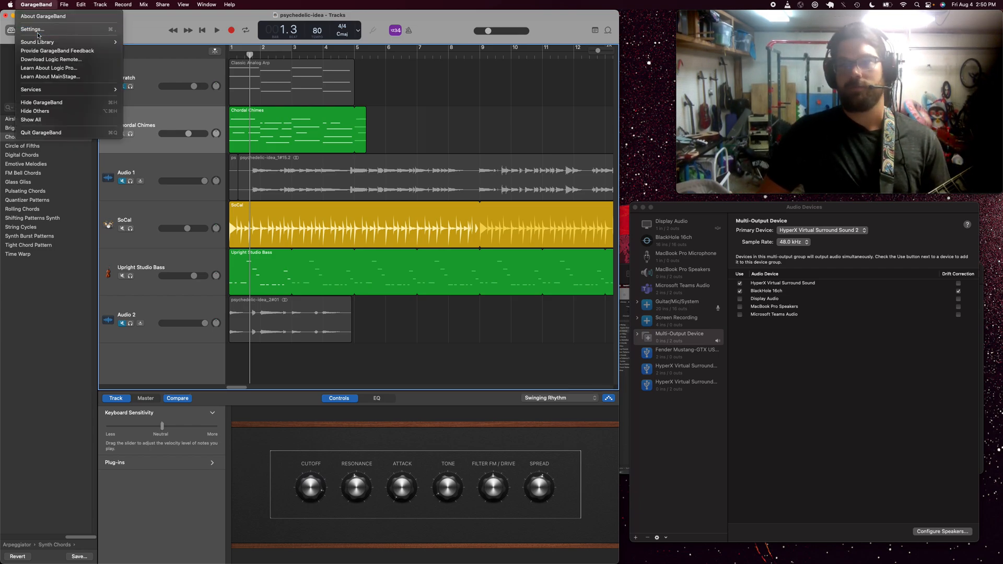
{"action": "left_click", "coordinate": [31, 30]}
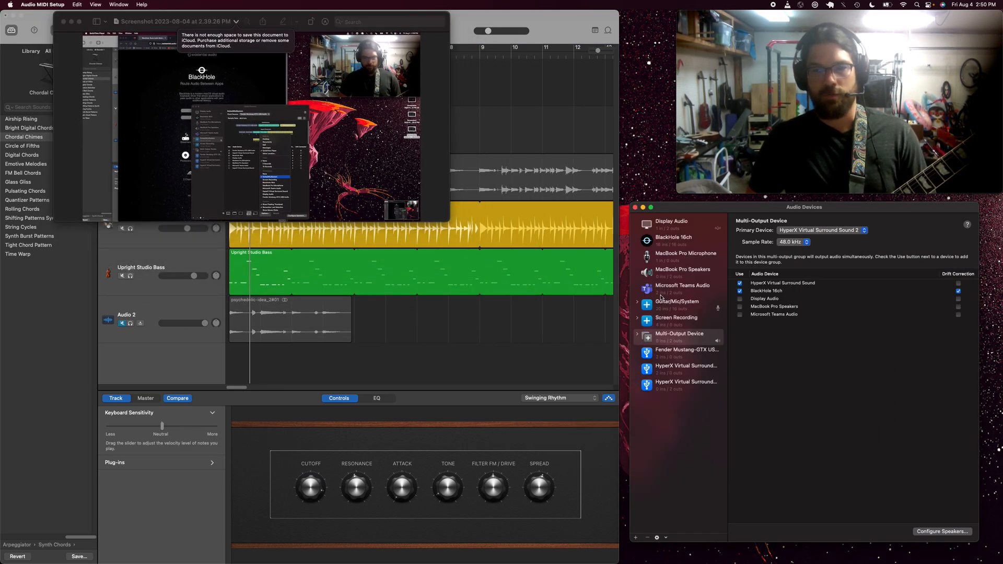
Step: Enlarge the screenshot showing the BlackHole page and audio device setup
{"action": "left_click", "coordinate": [677, 304]}
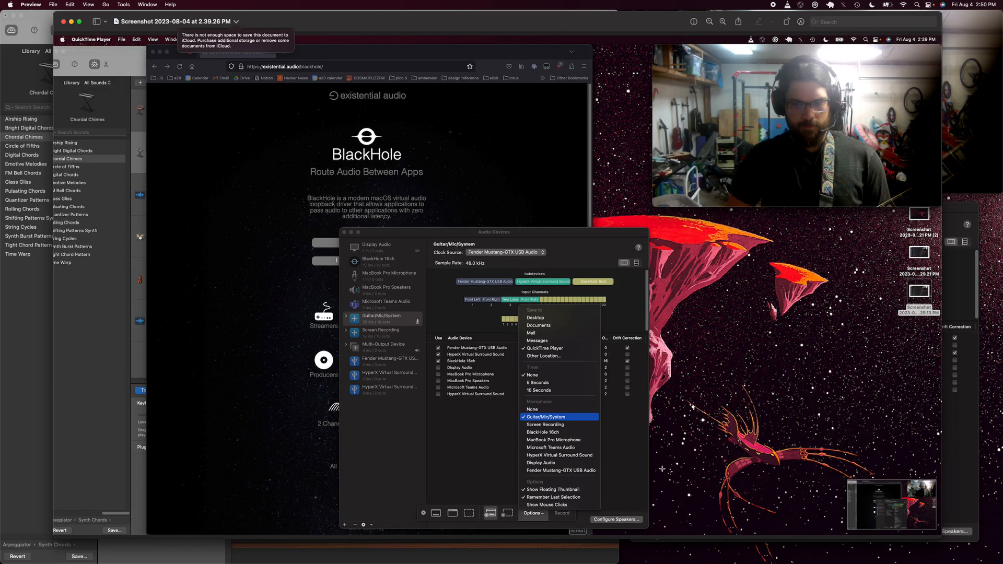
{"action": "mouse_move", "coordinate": [530, 528]}
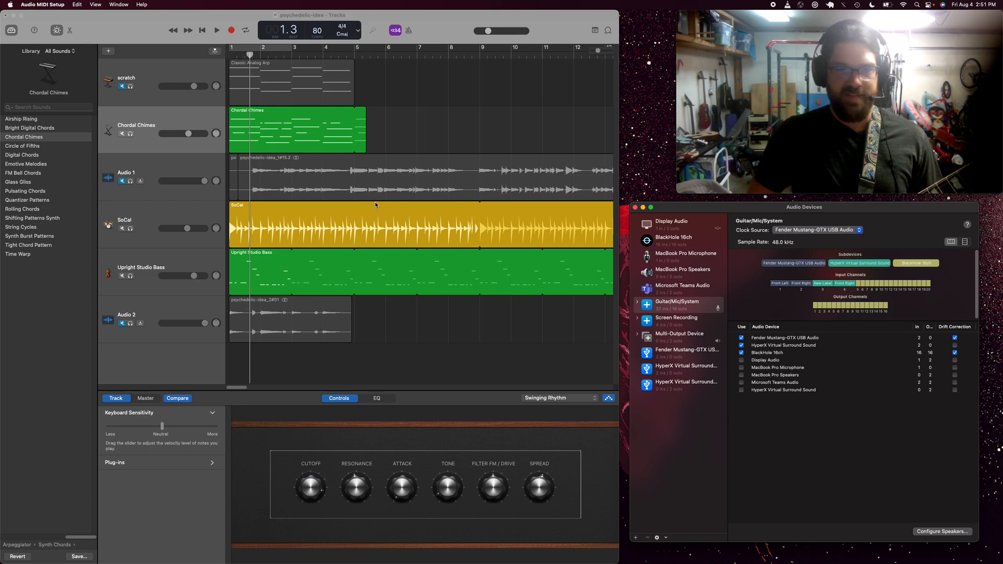
{"action": "mouse_move", "coordinate": [142, 141]}
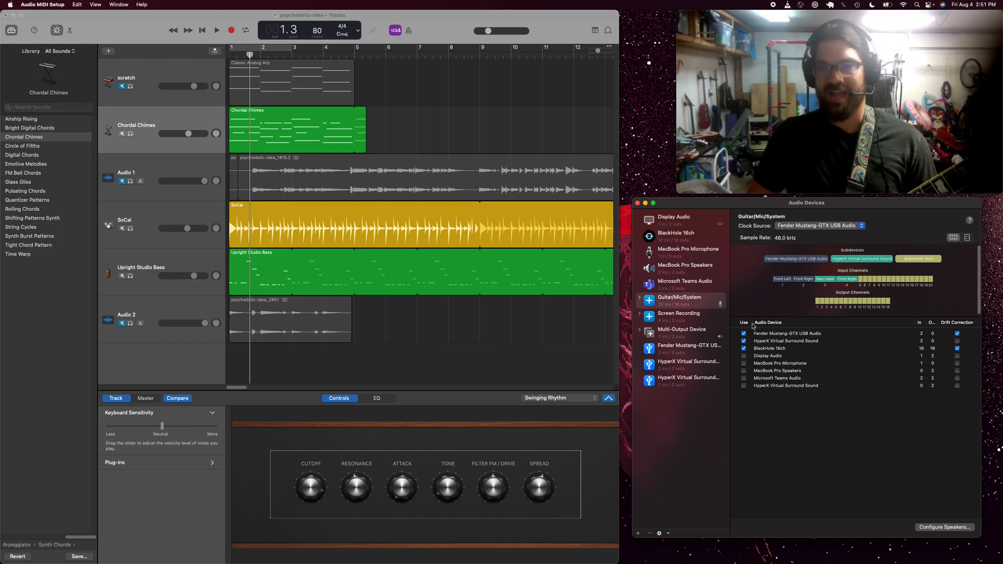
{"action": "mouse_move", "coordinate": [550, 104]}
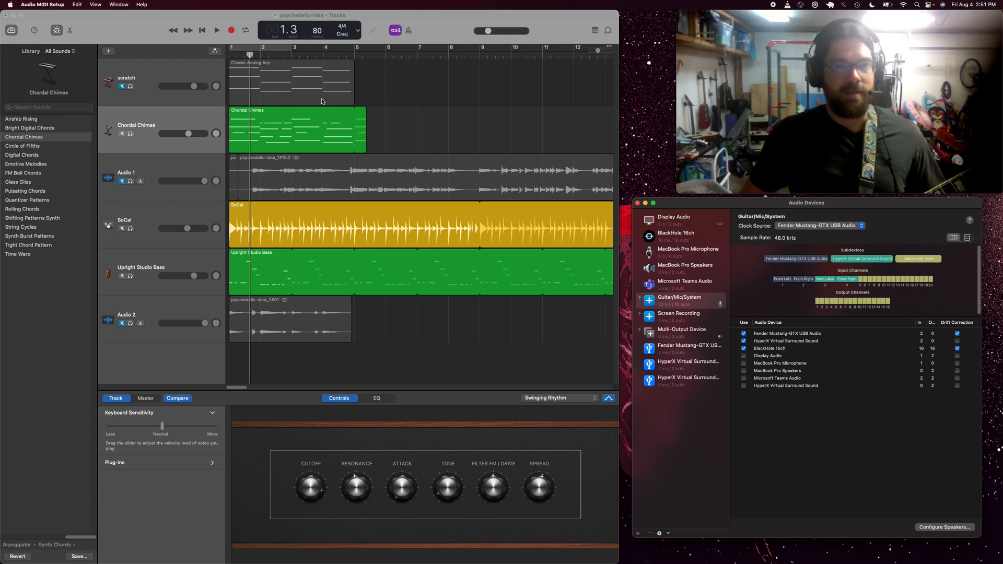
{"action": "mouse_move", "coordinate": [143, 170]}
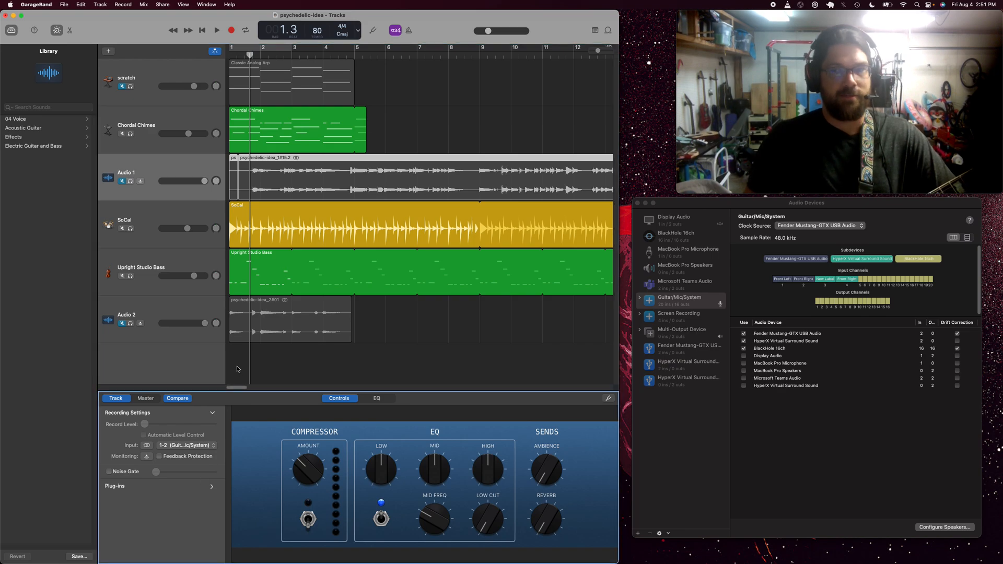
Step: Check Audio 1's input channel choices, keeping channels 1-2 of Guitar/Mic/System
{"action": "left_click", "coordinate": [186, 445]}
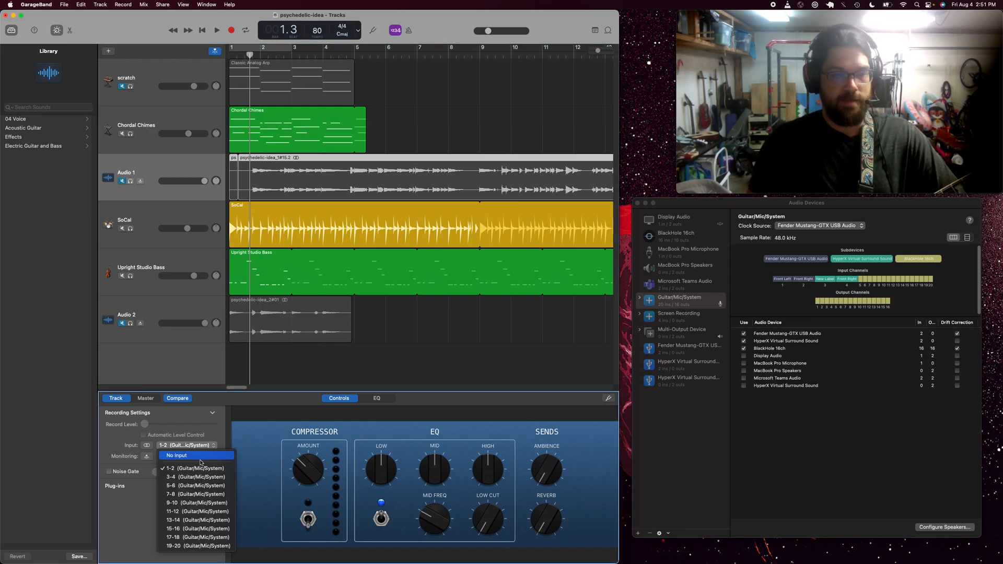
{"action": "left_click", "coordinate": [170, 468]}
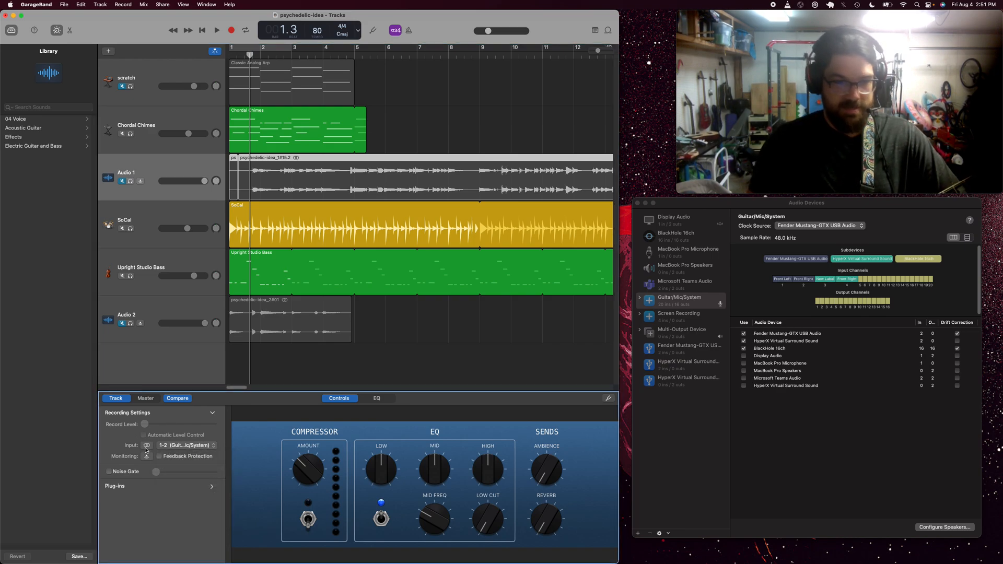
{"action": "left_click", "coordinate": [186, 445]}
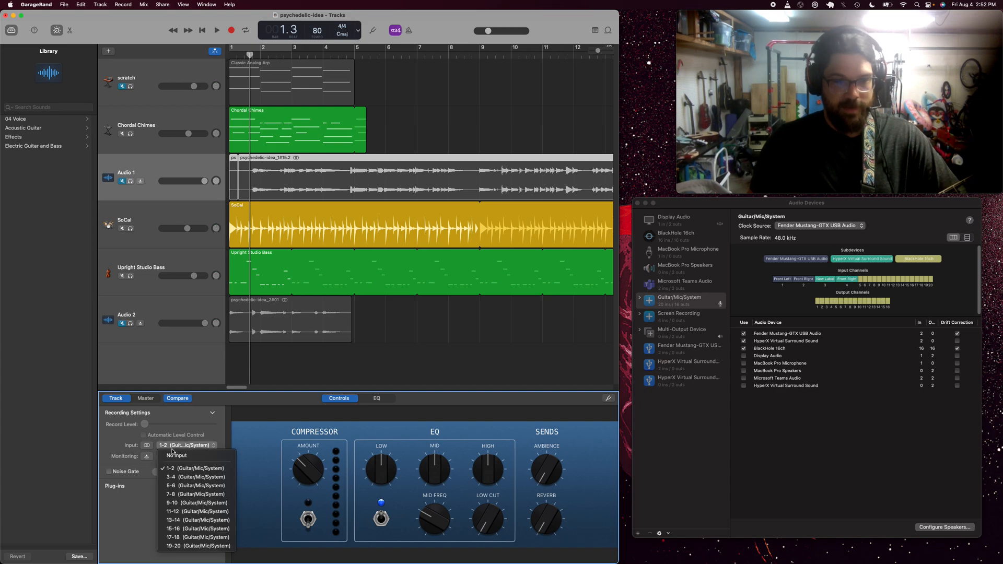
{"action": "left_click", "coordinate": [171, 468]}
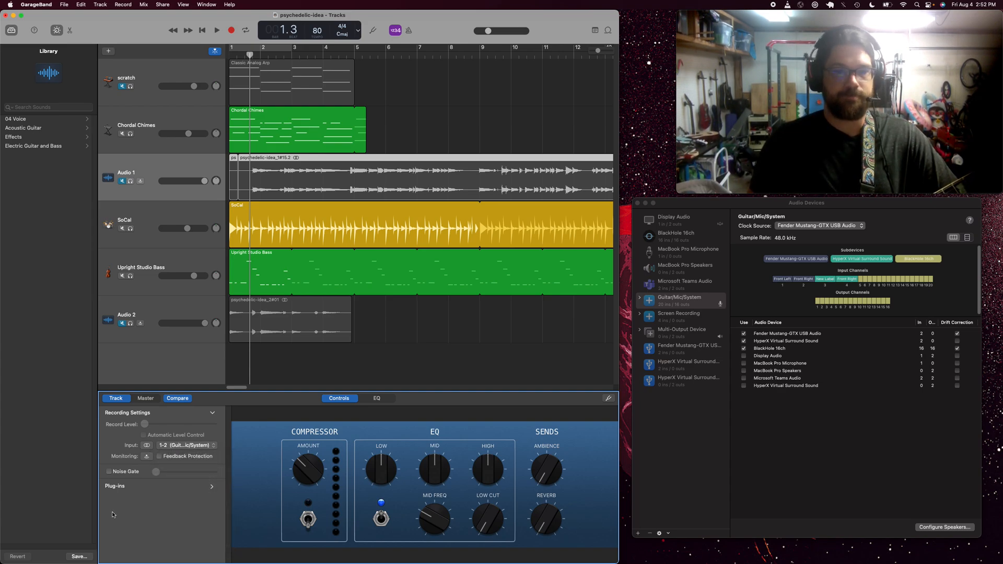
{"action": "mouse_move", "coordinate": [161, 305]}
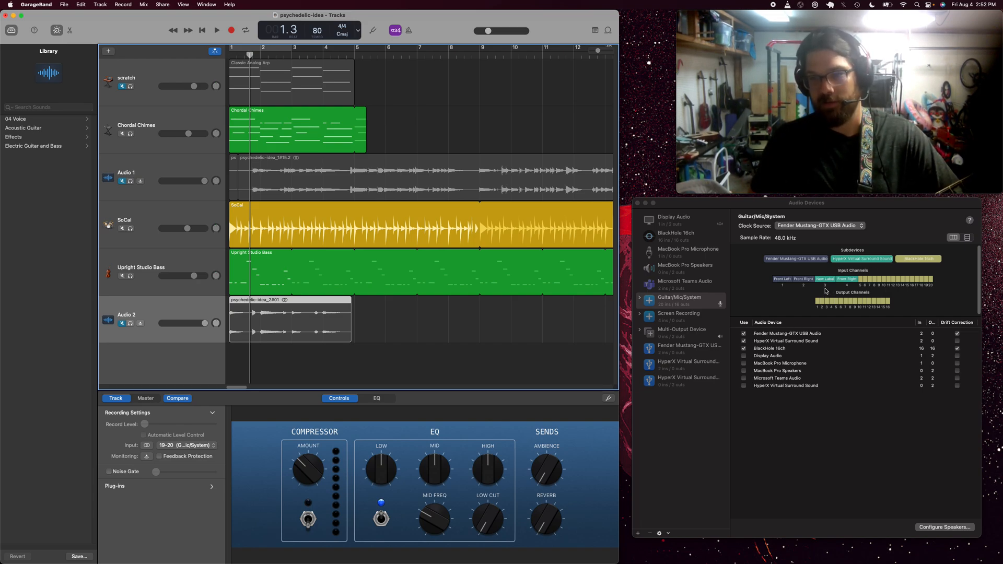
Step: Choose channels 3-4 (Guitar/Mic/System) as the Audio 2 track's input
{"action": "left_click", "coordinate": [187, 445]}
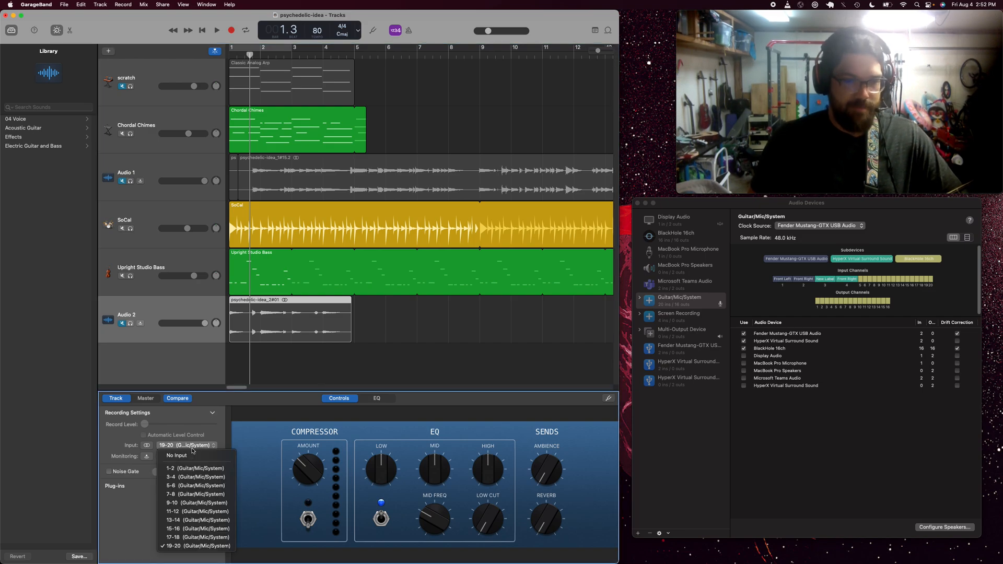
{"action": "left_click", "coordinate": [195, 476]}
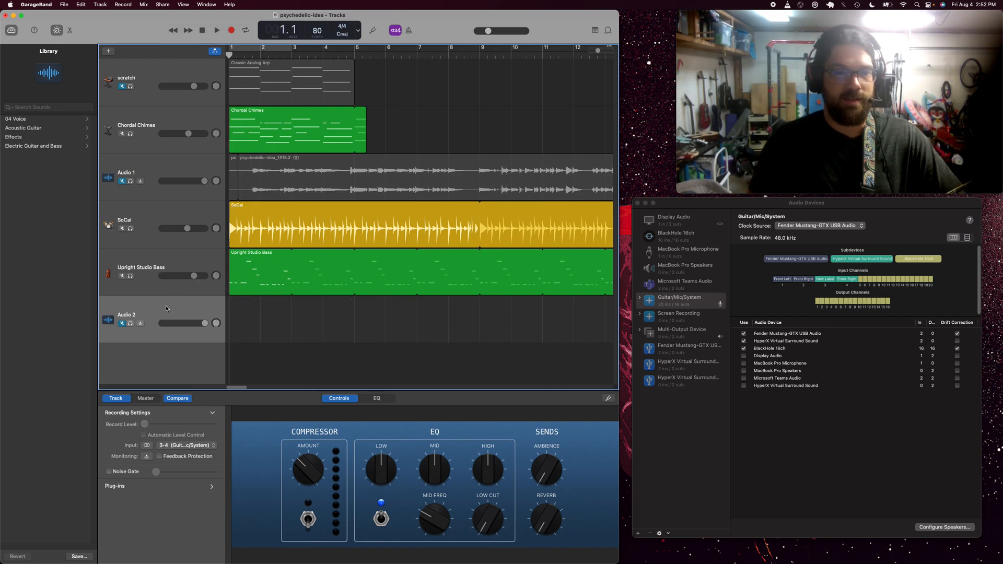
Step: Run the project from the start and stop it, leaving a short recording on Audio 2
{"action": "left_click", "coordinate": [231, 30]}
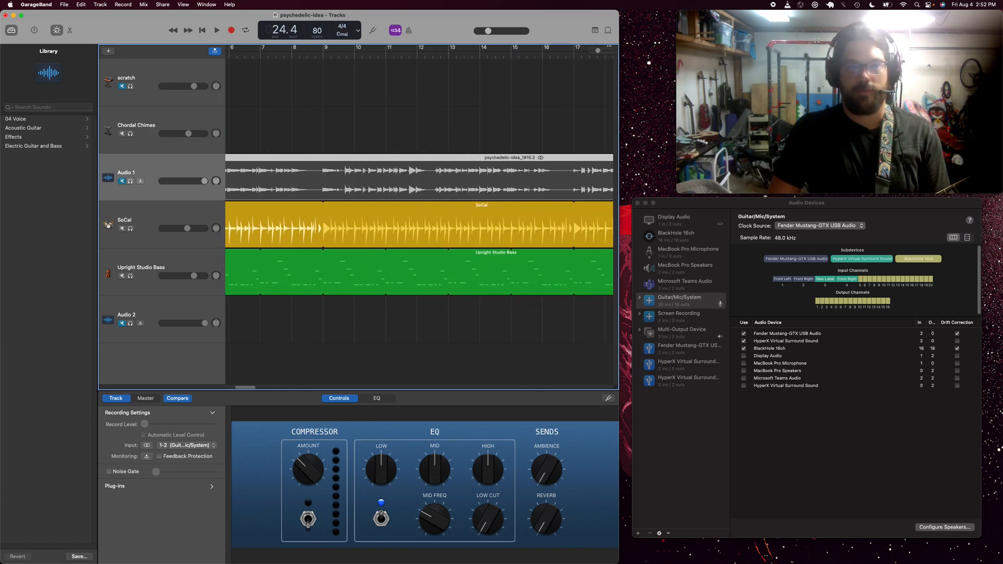
{"action": "left_click", "coordinate": [202, 31]}
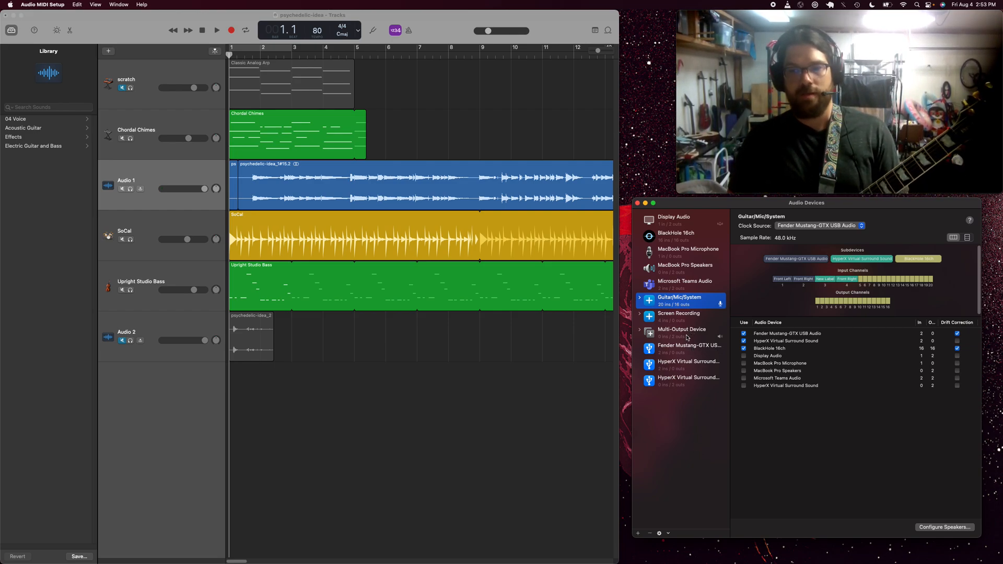
Step: Inspect the Multi-Output Device's HyperX and BlackHole outputs, then return to the Guitar/Mic/System aggregate
{"action": "left_click", "coordinate": [680, 332]}
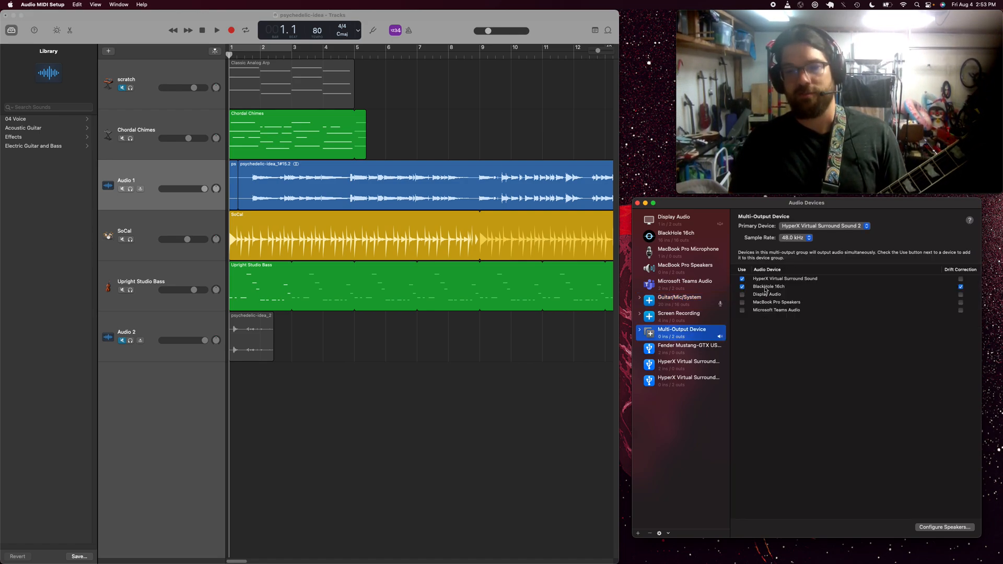
{"action": "mouse_move", "coordinate": [617, 491]}
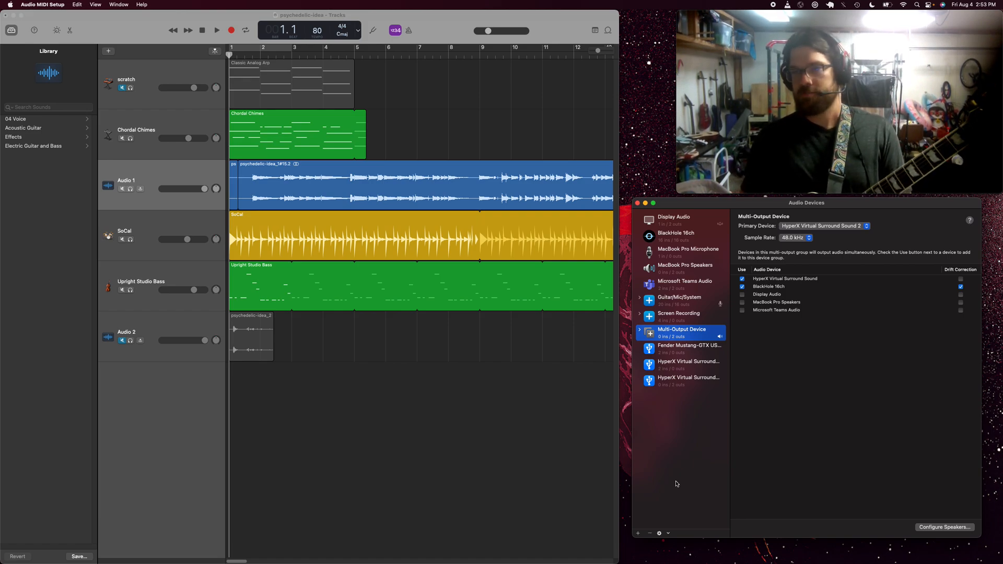
{"action": "mouse_move", "coordinate": [731, 463]}
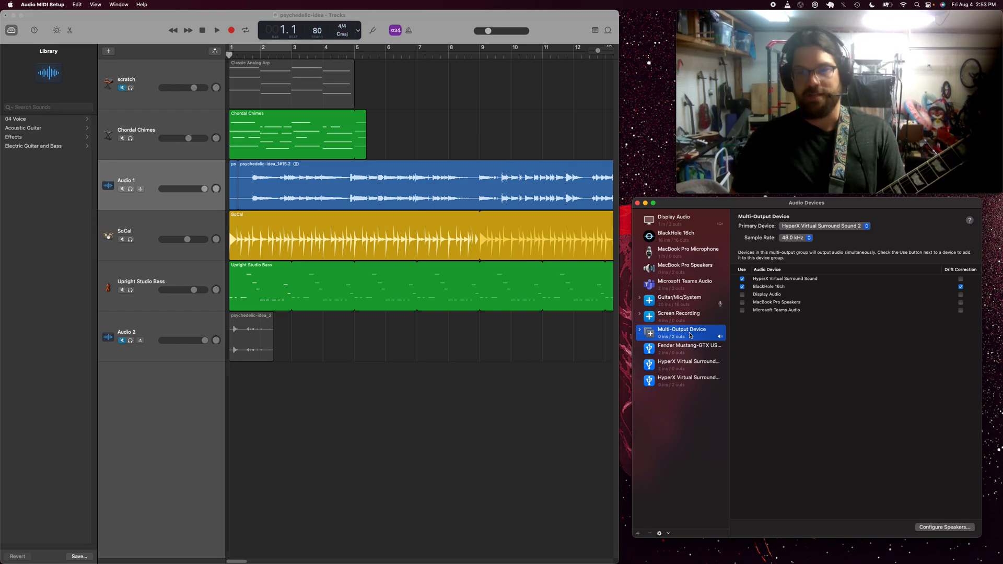
{"action": "right_click", "coordinate": [680, 332]}
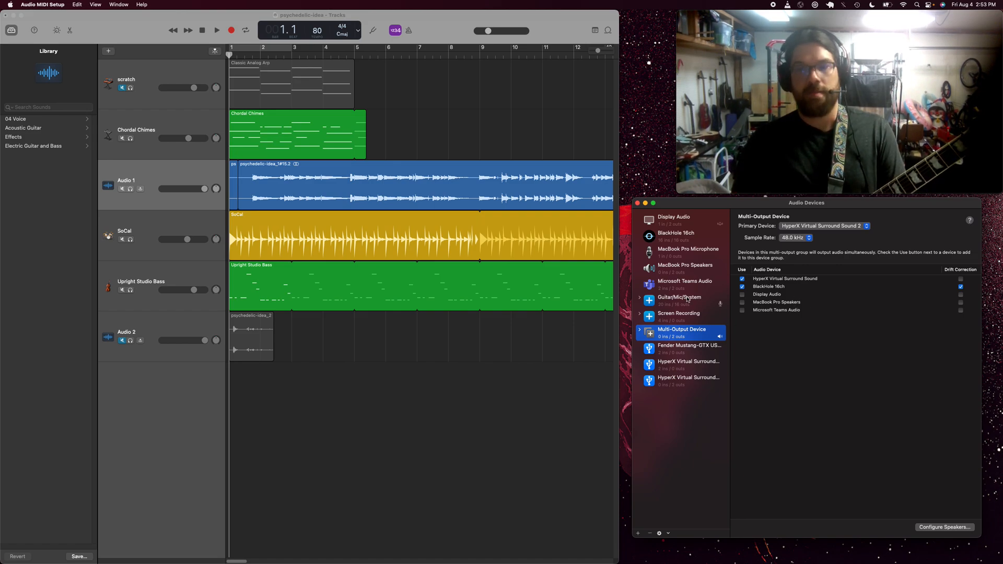
{"action": "left_click", "coordinate": [679, 299]}
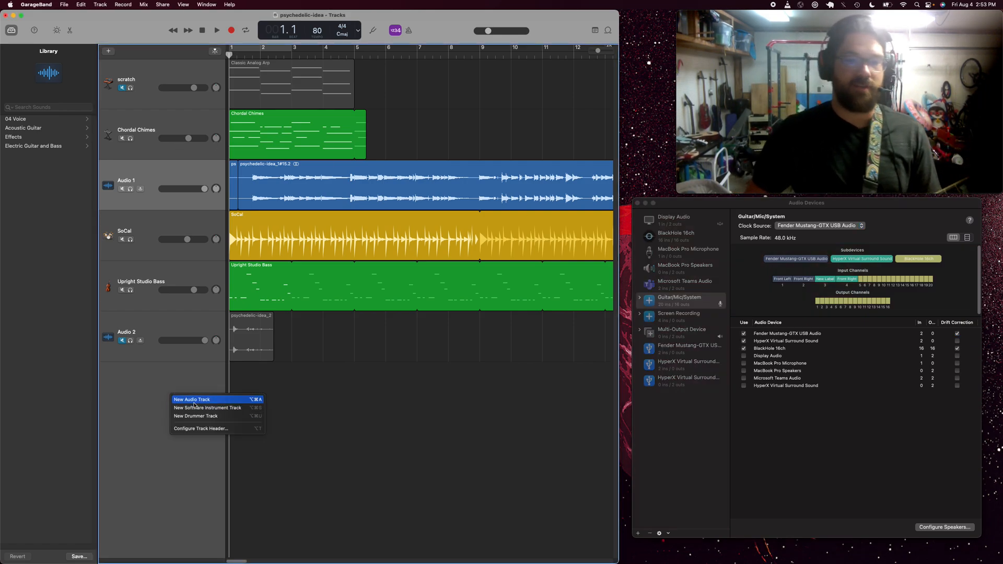
Step: Create track Audio 3 and set its input to channels 5-6 of Guitar/Mic/System
{"action": "left_click", "coordinate": [193, 399]}
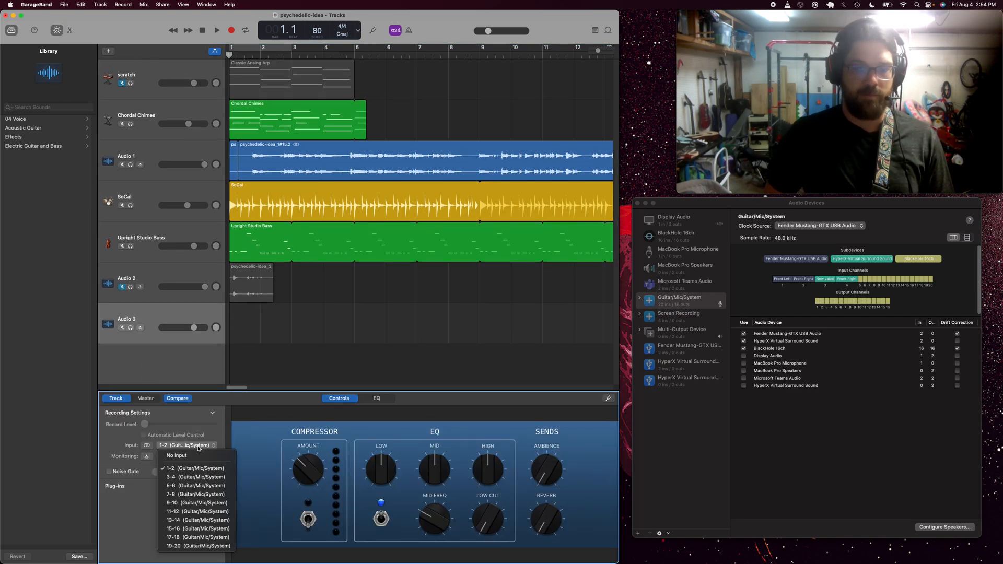
{"action": "mouse_move", "coordinate": [181, 502]}
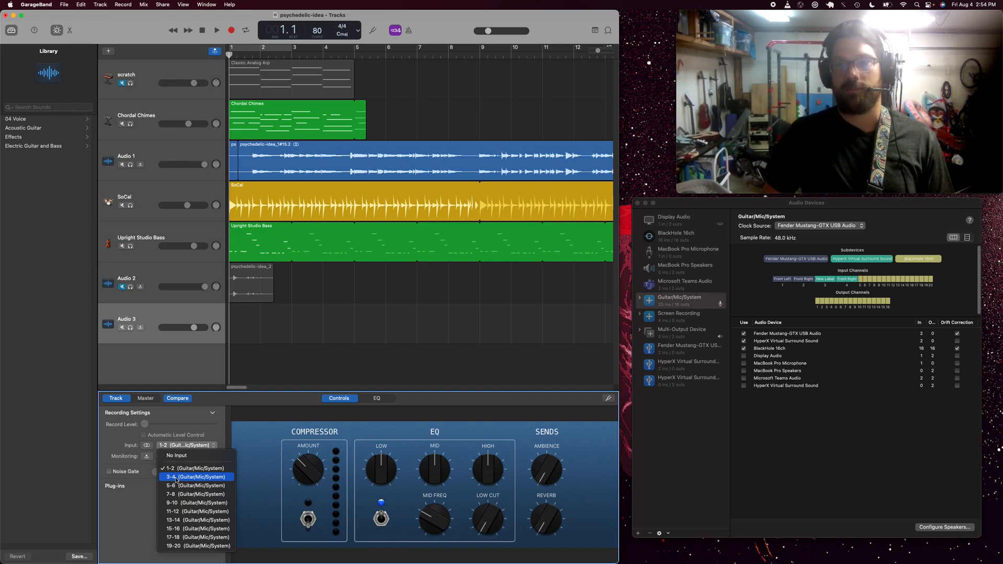
{"action": "left_click", "coordinate": [195, 476]}
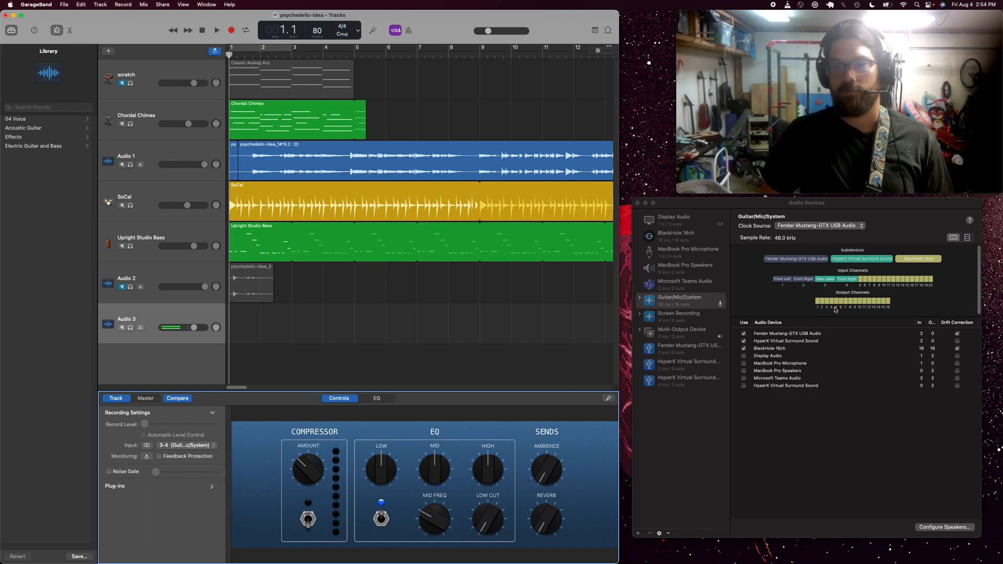
{"action": "left_click", "coordinate": [186, 445]}
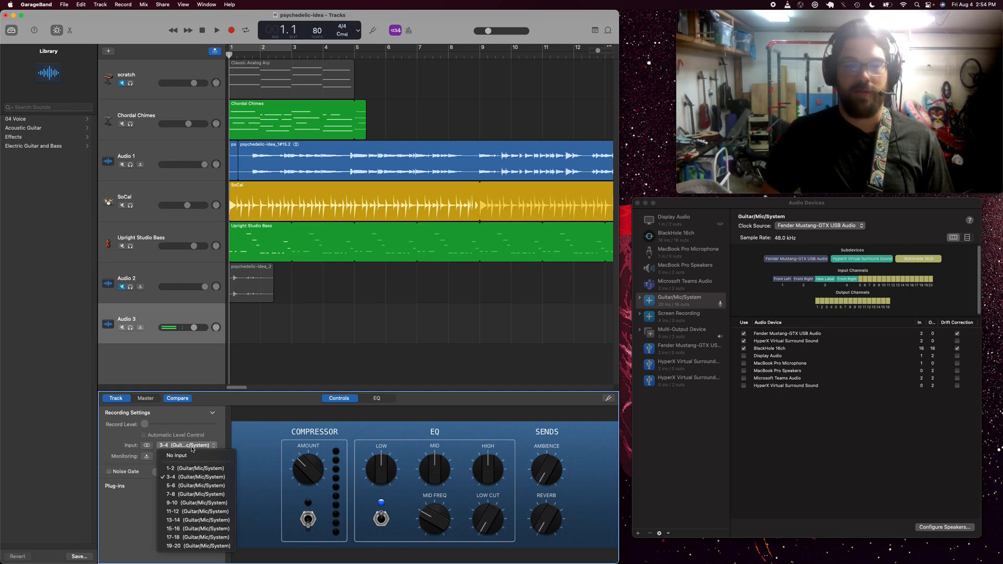
{"action": "left_click", "coordinate": [196, 485]}
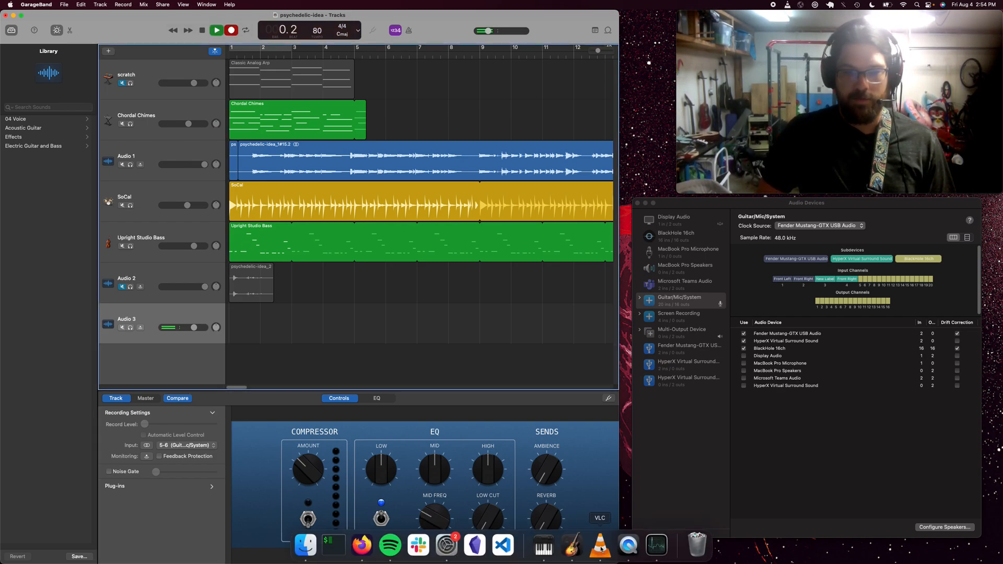
Step: Start the guitar-take video in VLC while Audio 3 records
{"action": "left_click", "coordinate": [598, 546]}
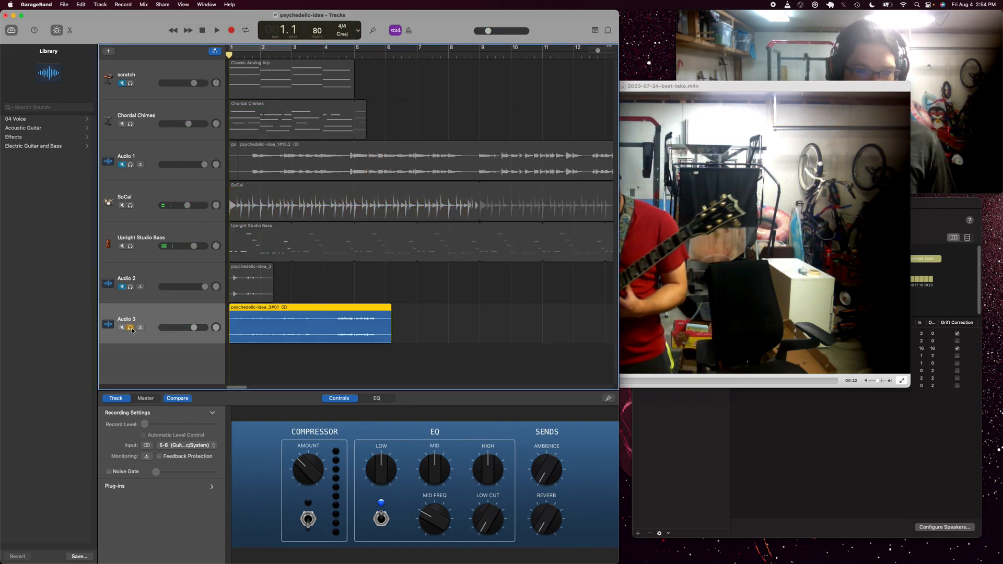
Step: Bring the VLC guitar-take video window forward over the GarageBand project
{"action": "left_click", "coordinate": [216, 30]}
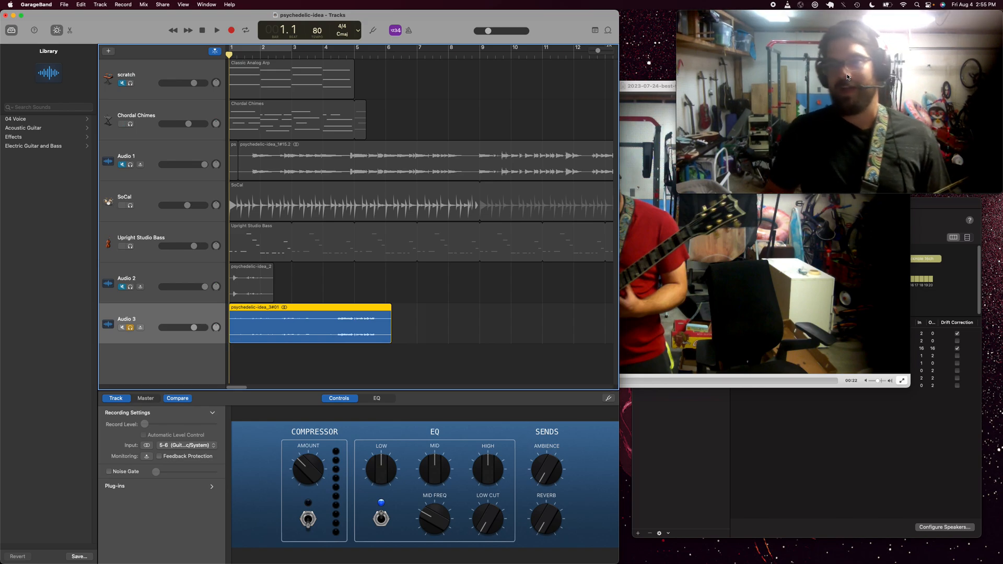
{"action": "left_click", "coordinate": [659, 87]}
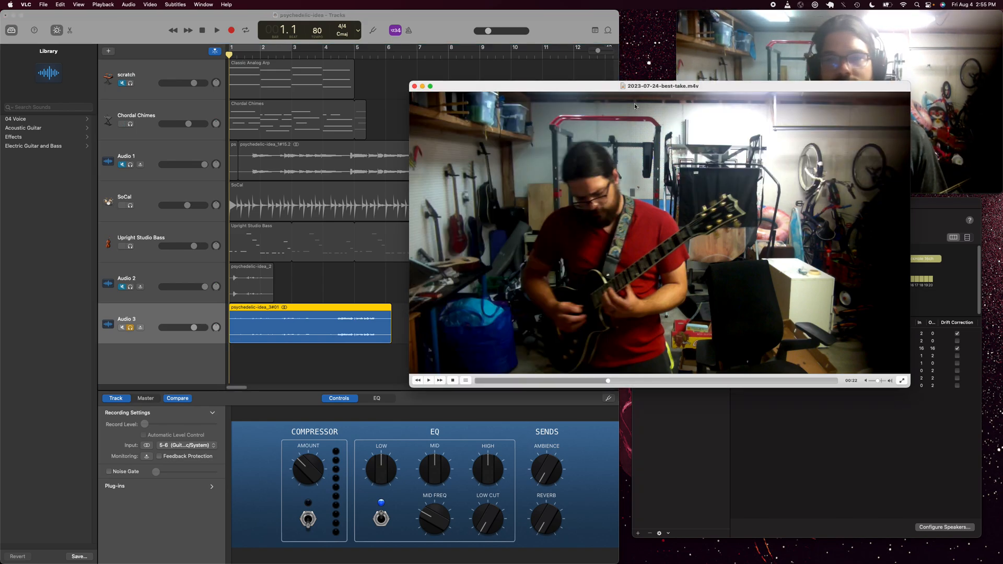